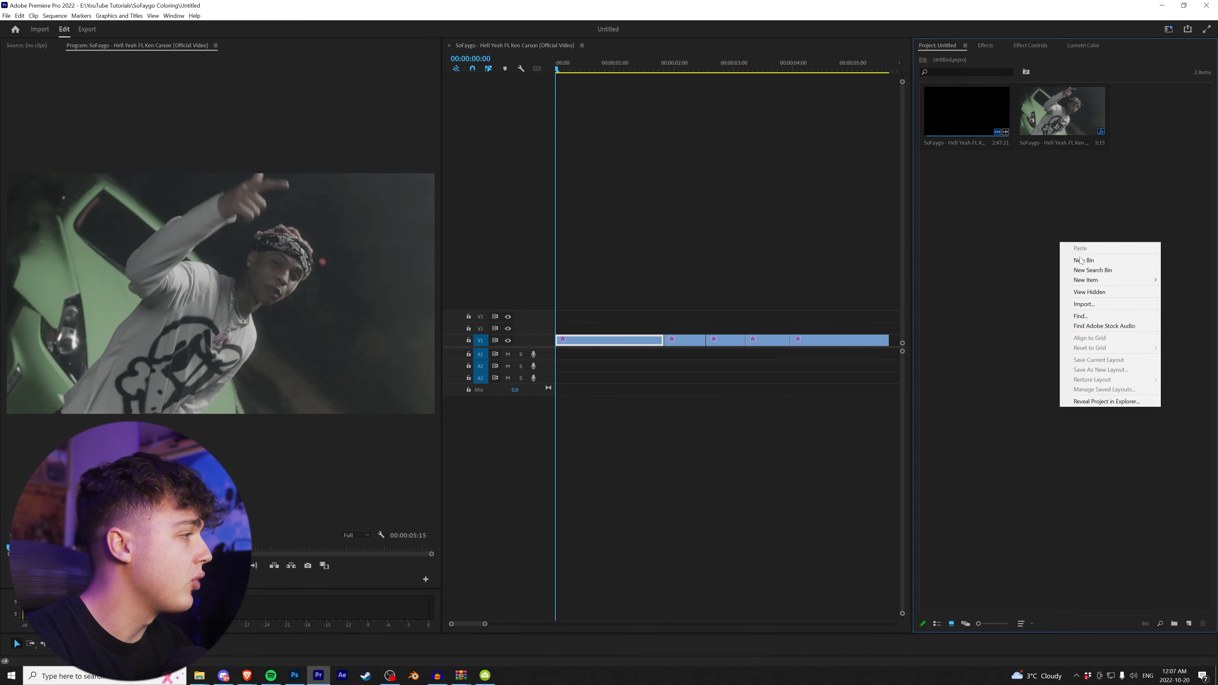
- Create a new adjustment layer for the first clip and reach its Creative Look list
click(1086, 280)
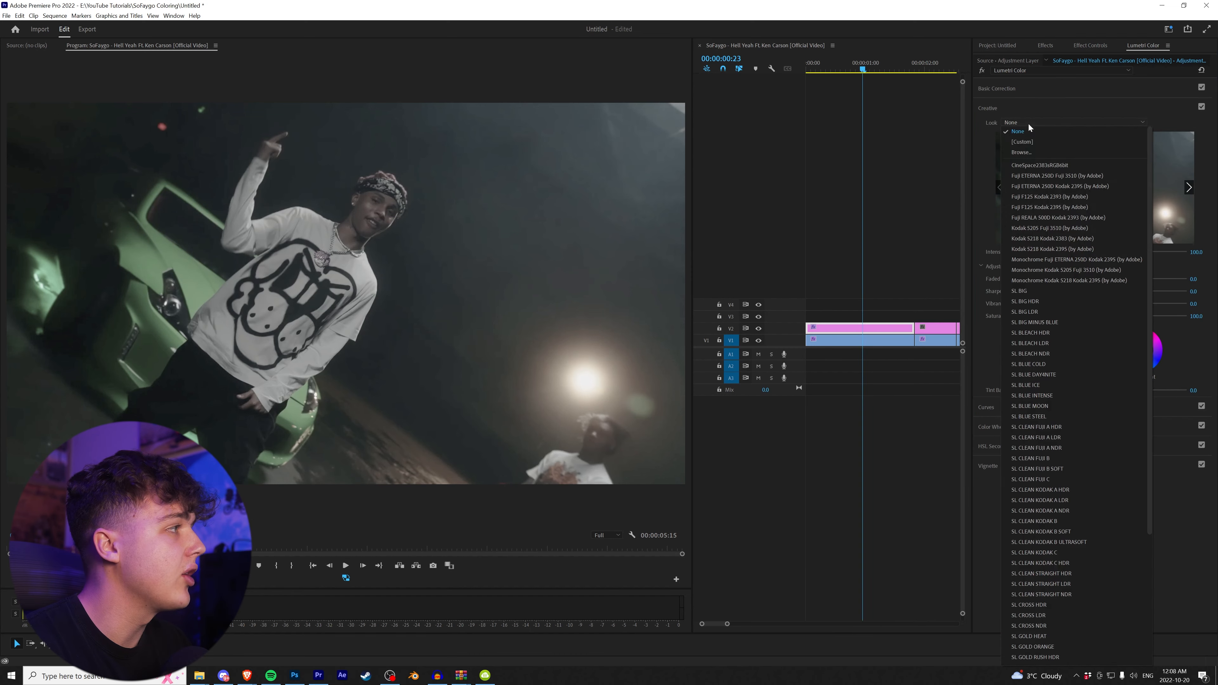
- Load a .cube LUT from the pack as the first clip's look and move to Basic Correction
click(1021, 152)
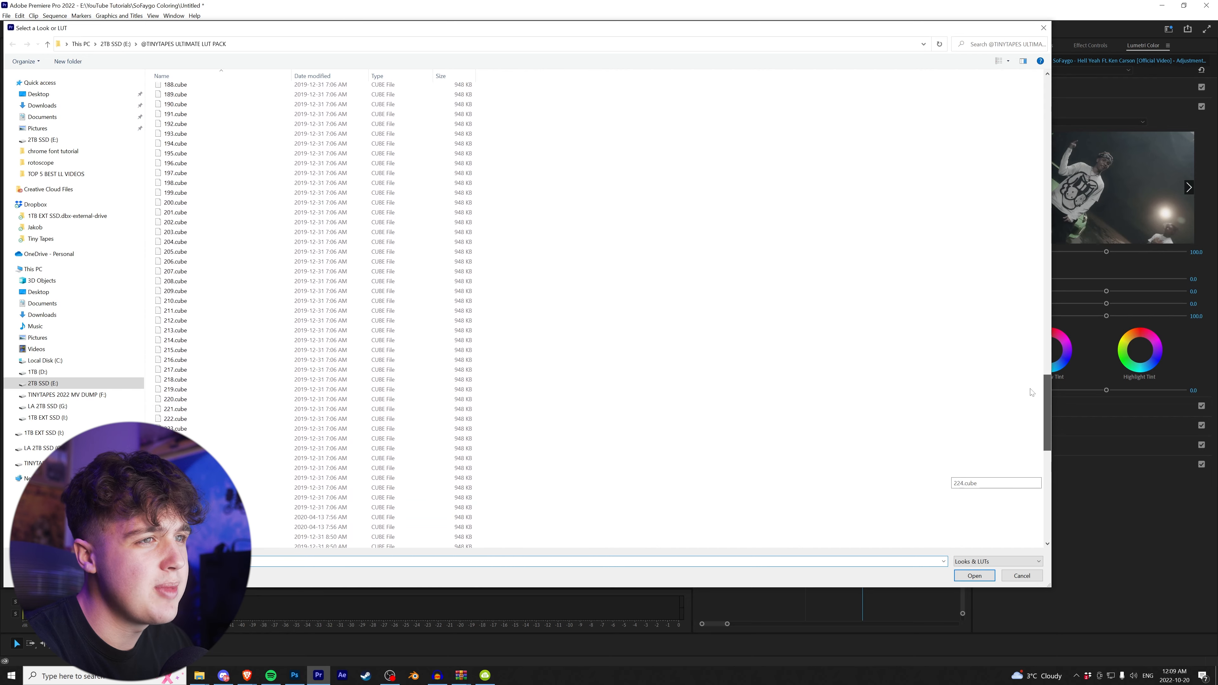
click(1022, 576)
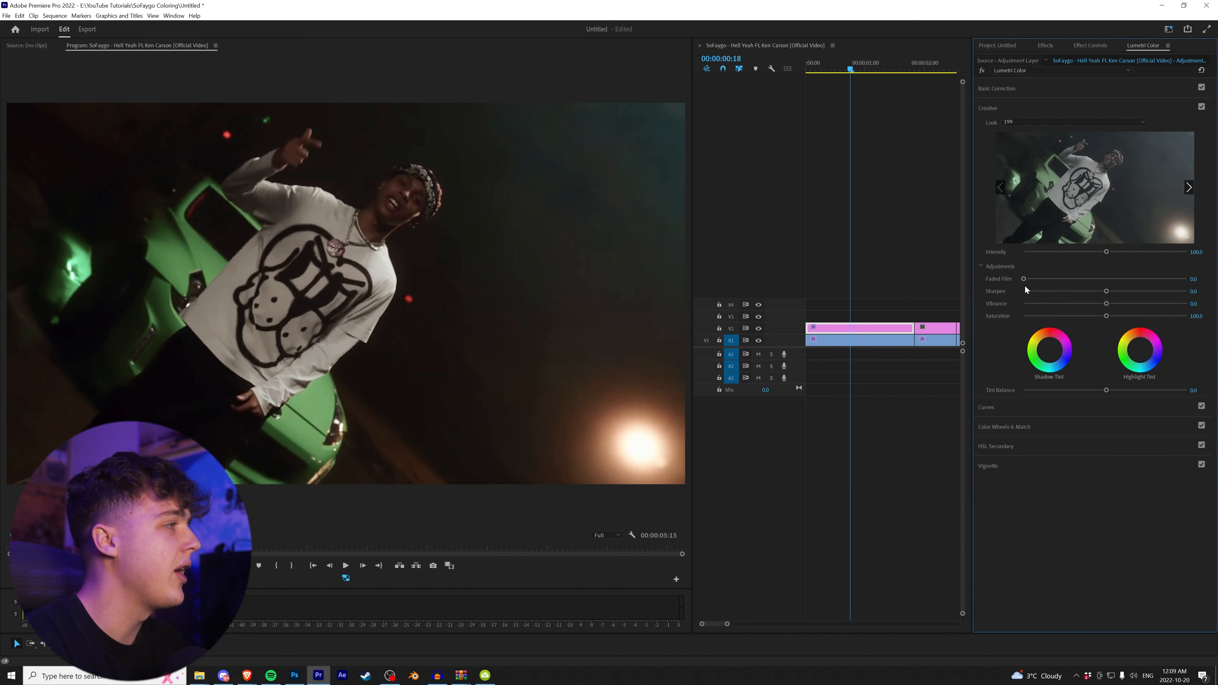
click(997, 88)
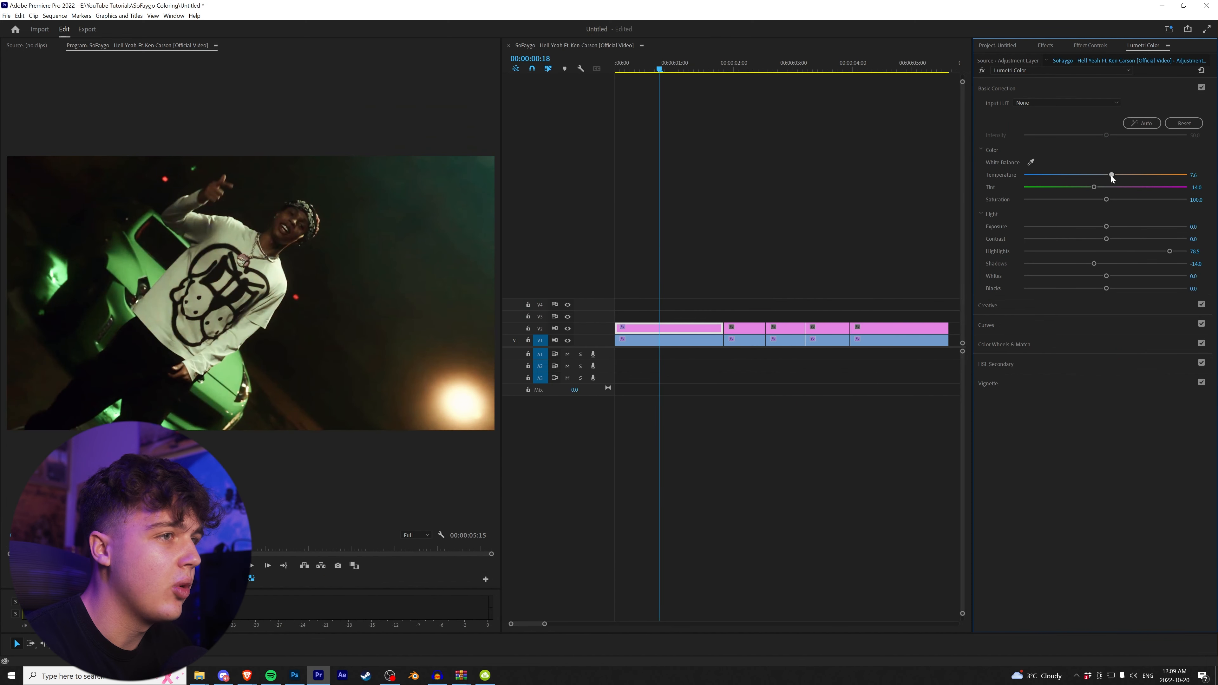
- Pull the first clip's tint toward green and nudge the slider below it to the right
drag(1094, 187, 1089, 187)
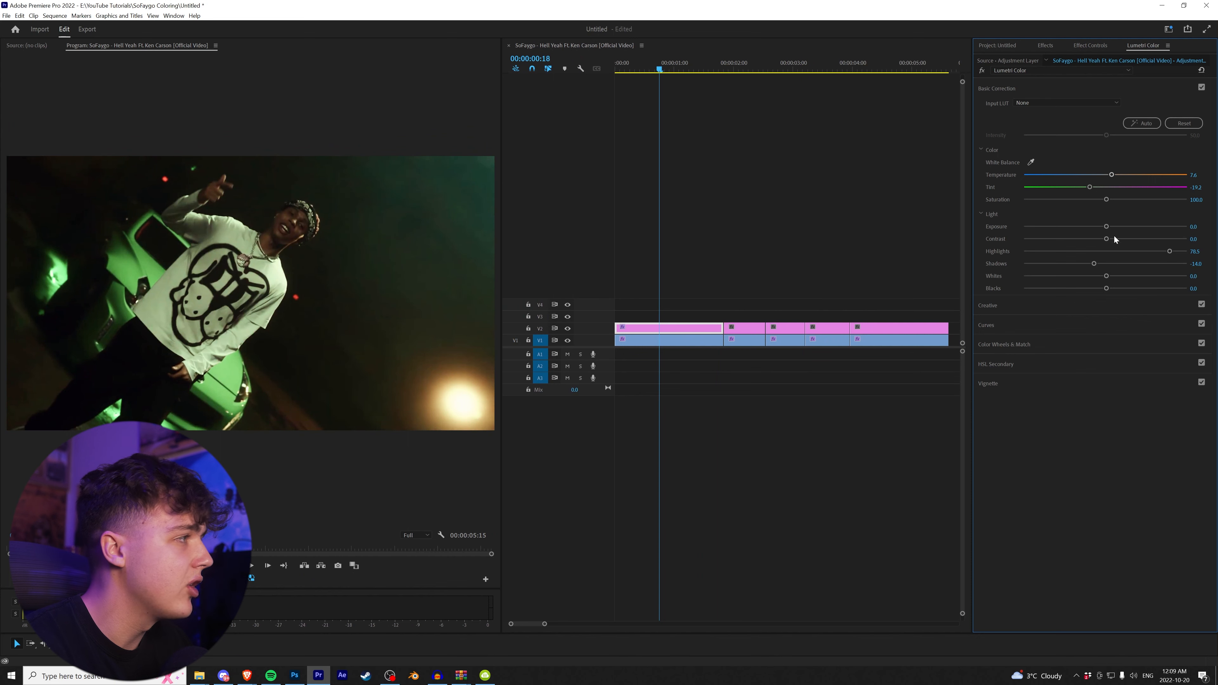
drag(1108, 199, 1128, 199)
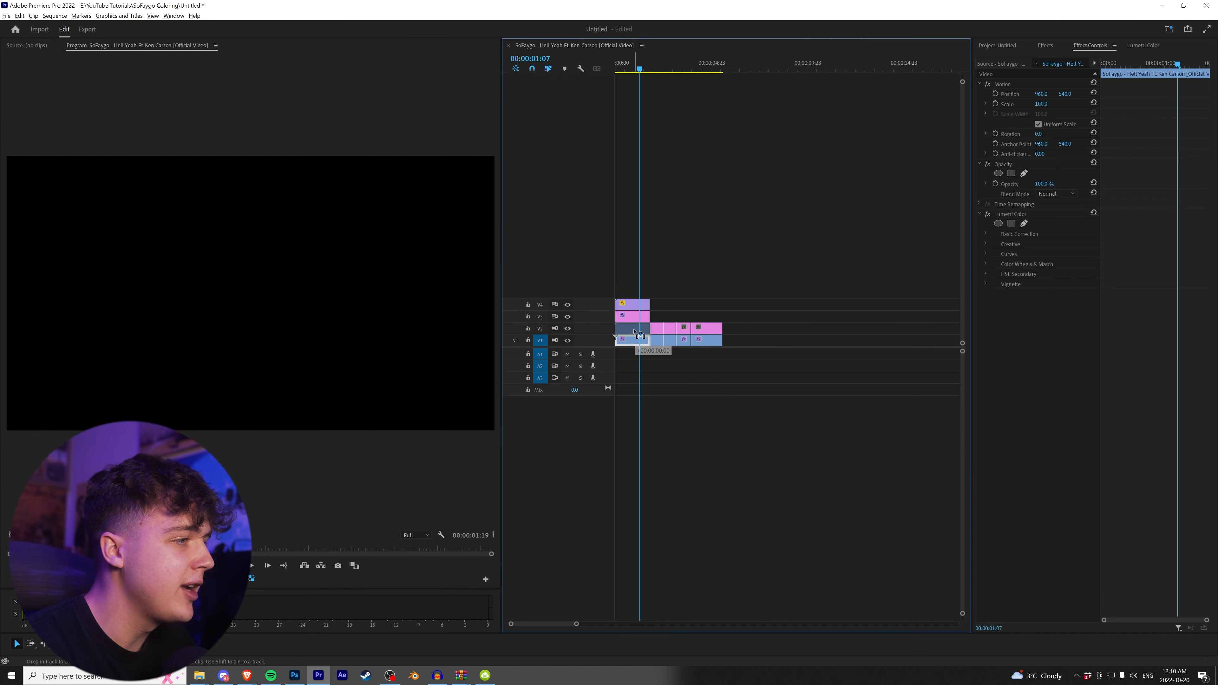
- Filter the Effects library for 'vintage' to find the vintage glow preset
click(1046, 45)
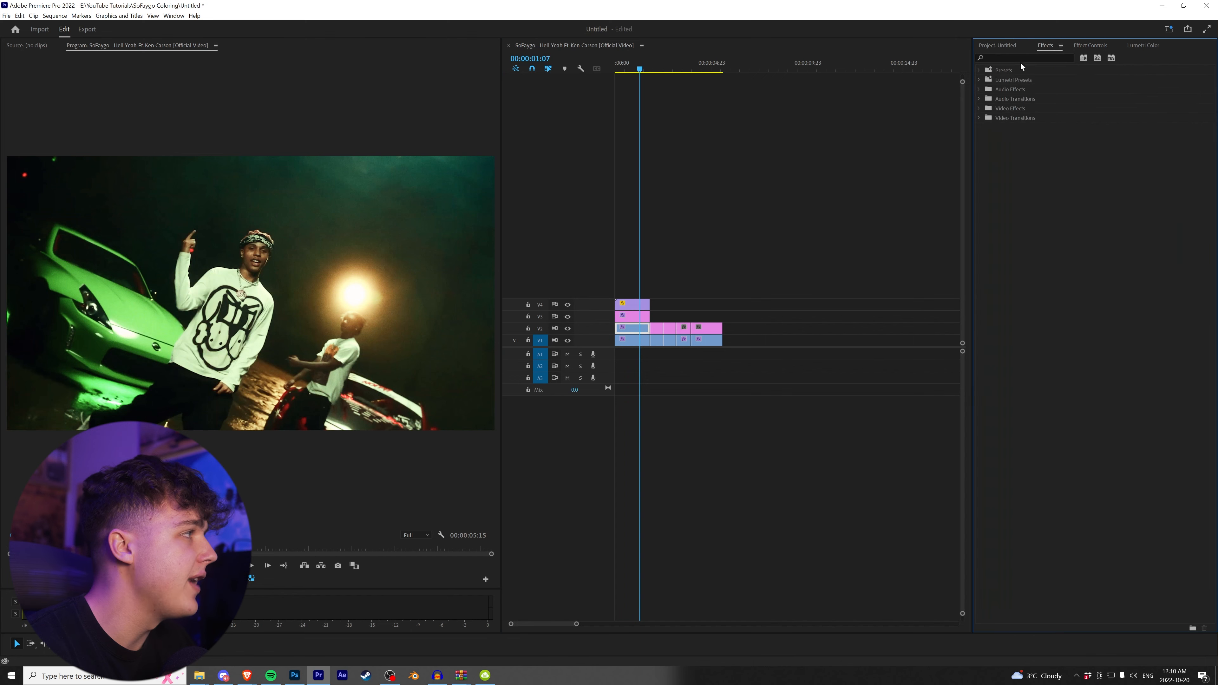
text(vintage)
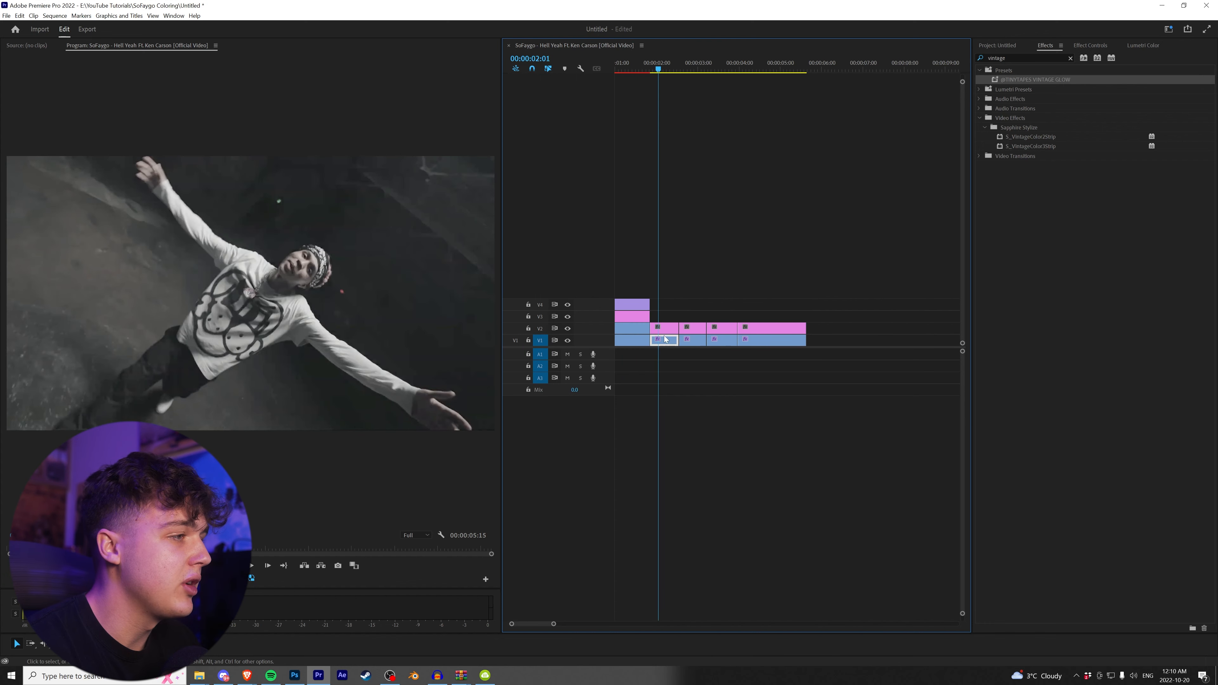
- Load a .cube LUT from the pack as the second clip's creative look
click(665, 328)
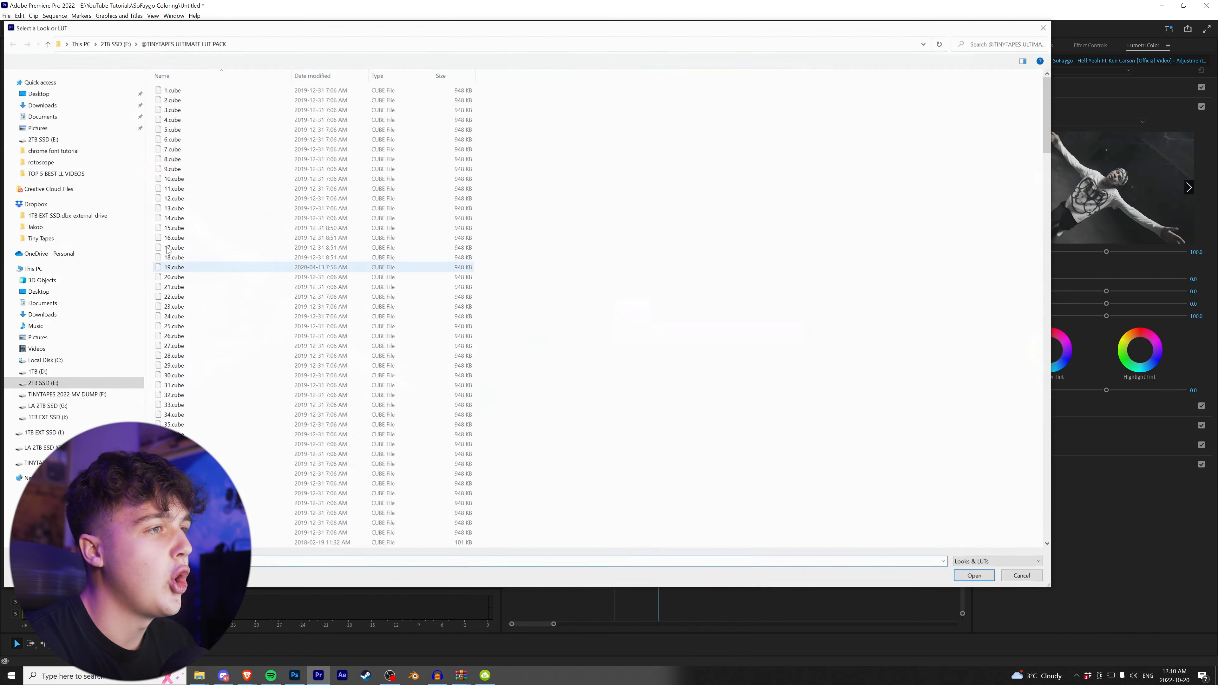
click(173, 394)
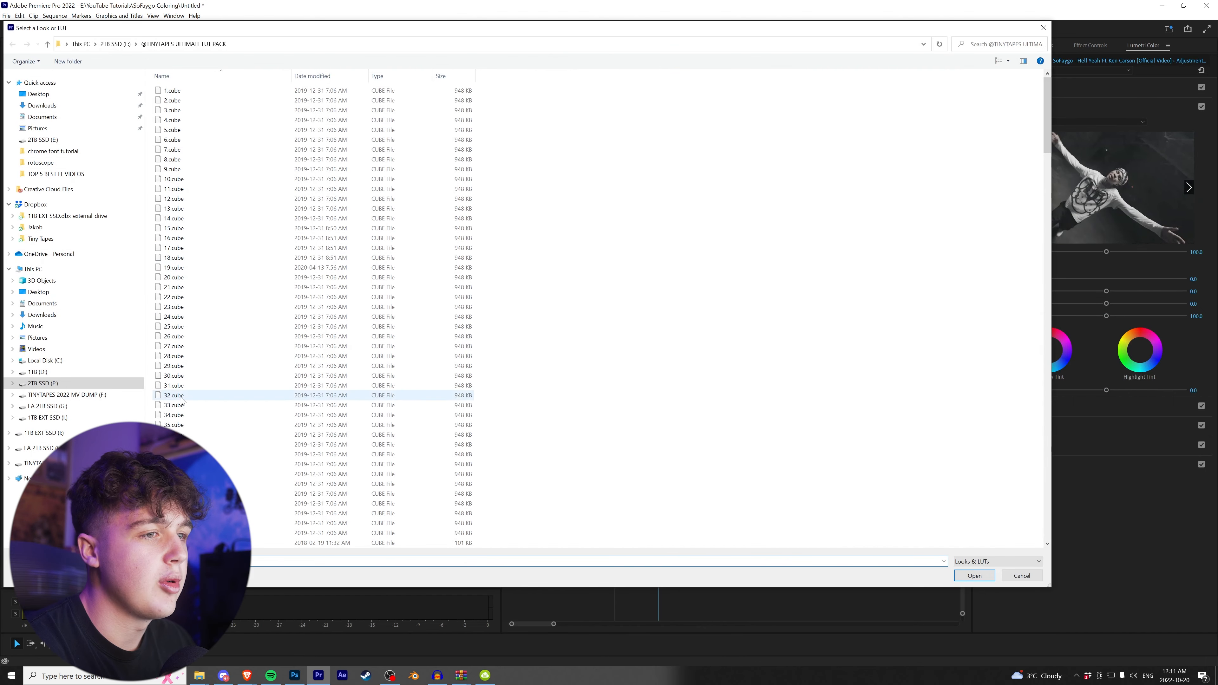
click(973, 575)
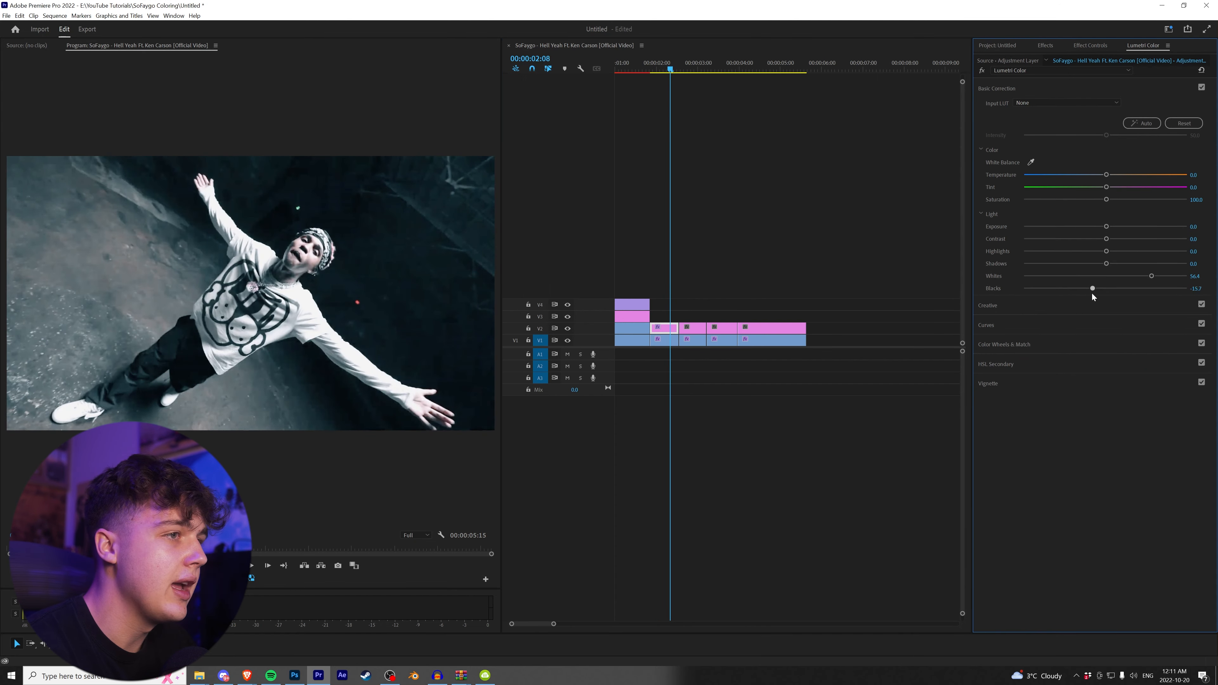
- Deepen the second clip's blacks, pull its highlights fully down and tint it slightly green
drag(1107, 239, 1131, 239)
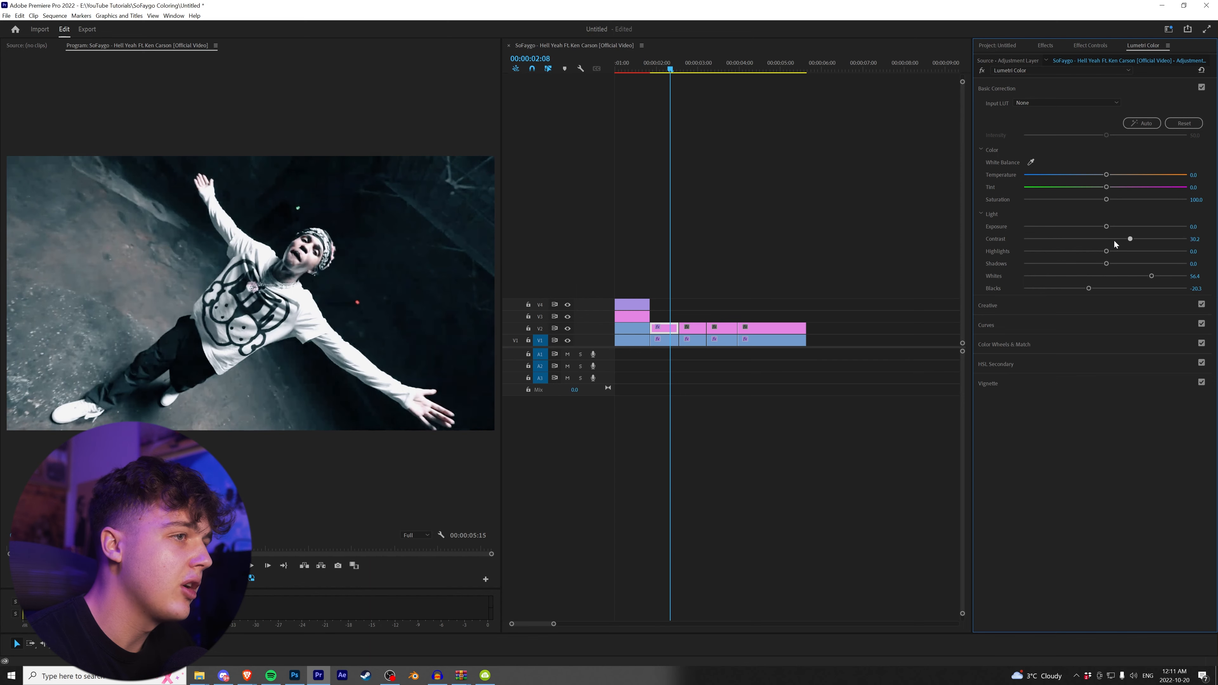
drag(1107, 251, 1068, 251)
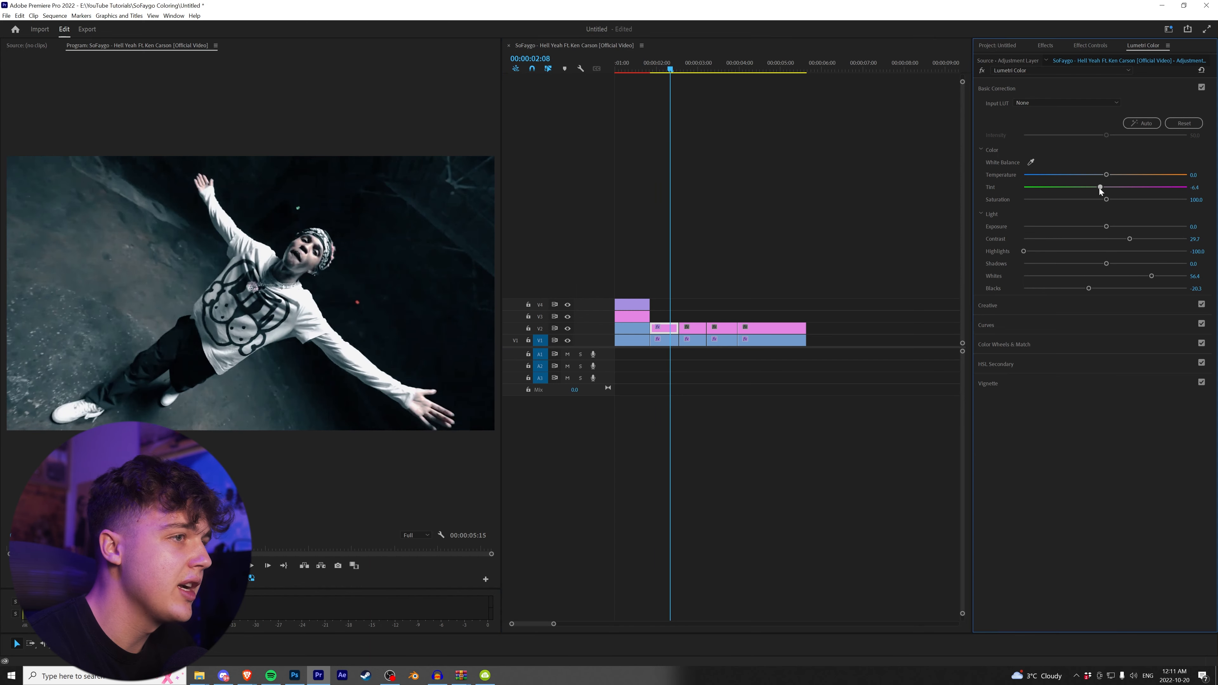
drag(1107, 175, 1094, 175)
text(dehancer)
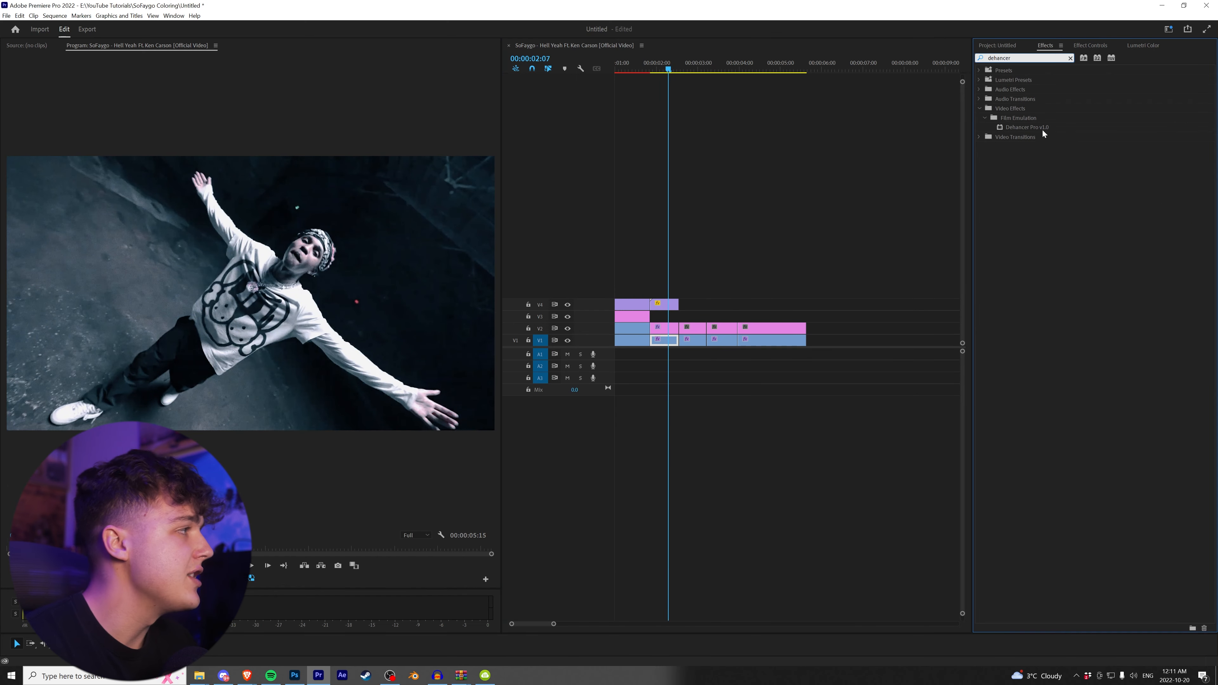
- Apply Dehancer Pro to the second clip, adjust its Bloom, then select the third clip
click(1025, 127)
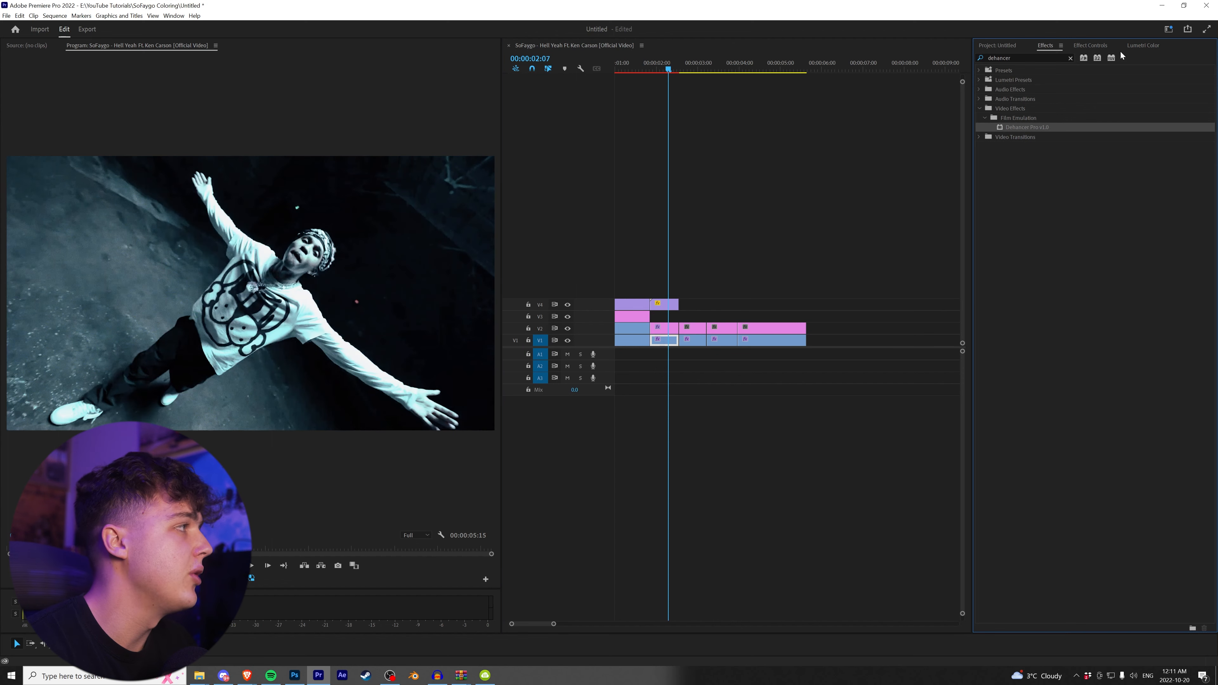
click(1090, 45)
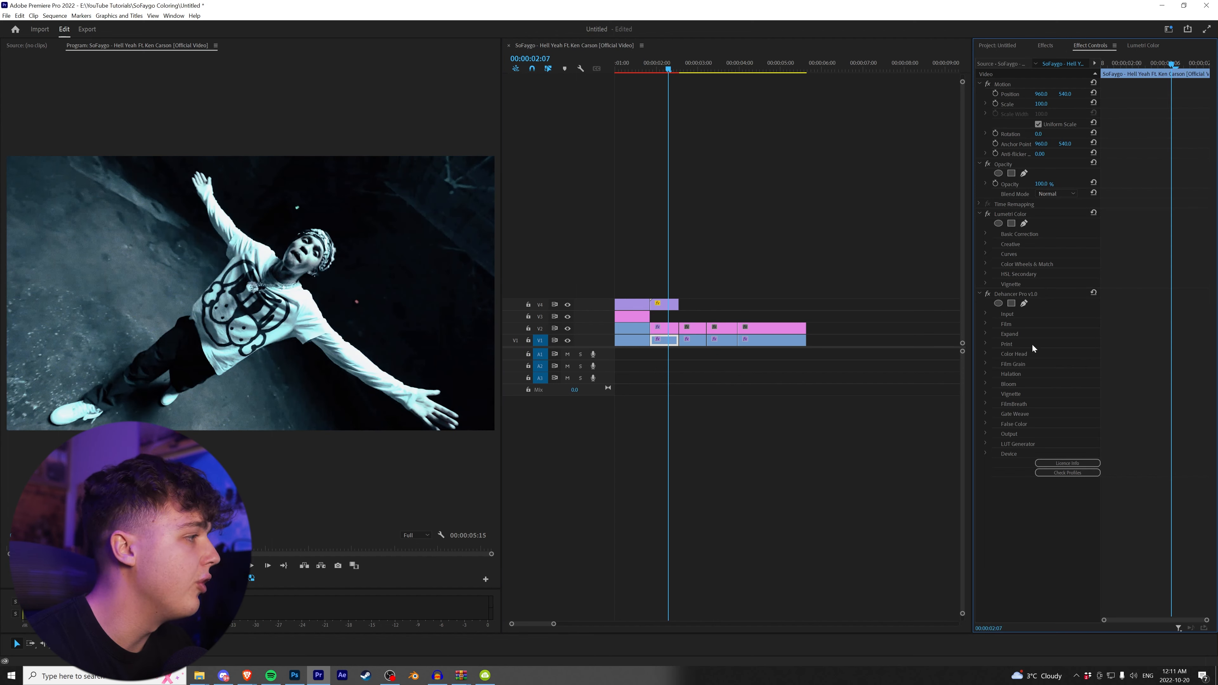
click(986, 324)
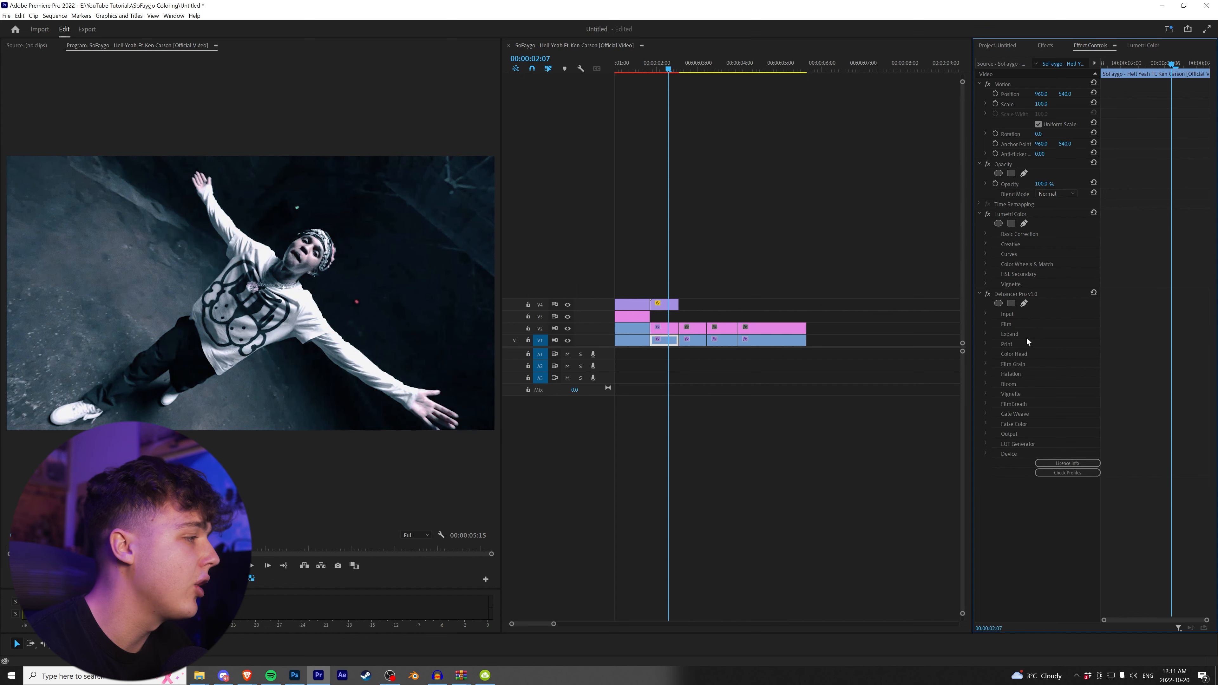
click(1008, 384)
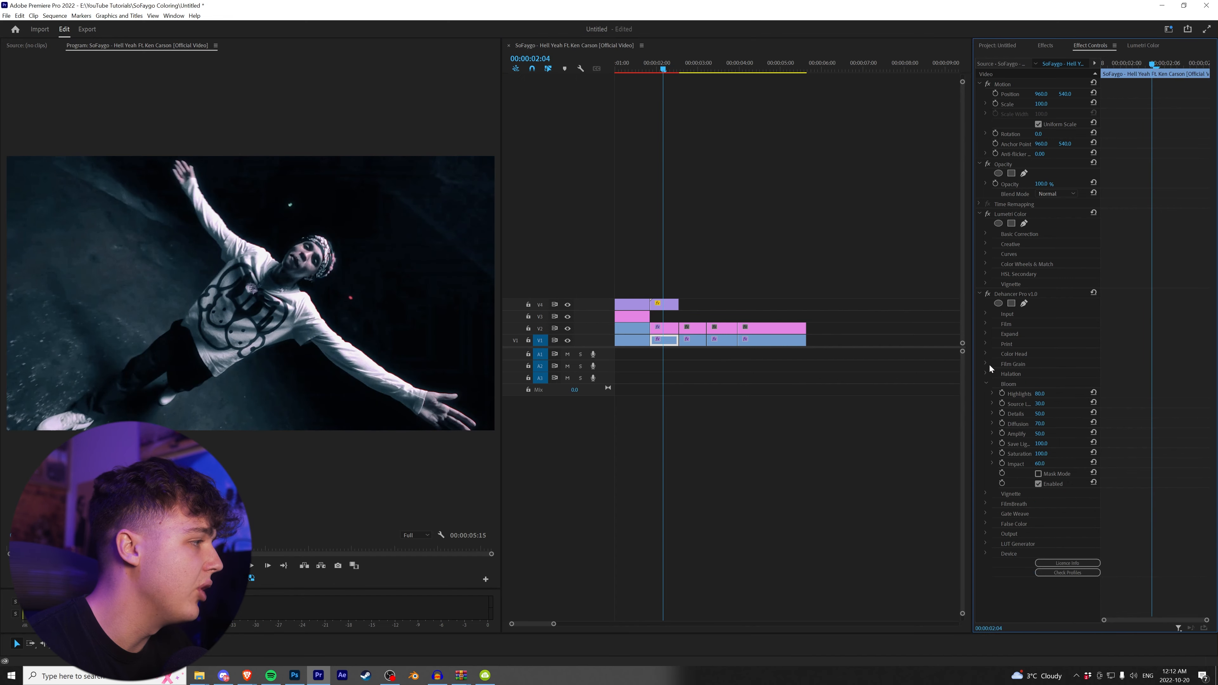
click(1013, 363)
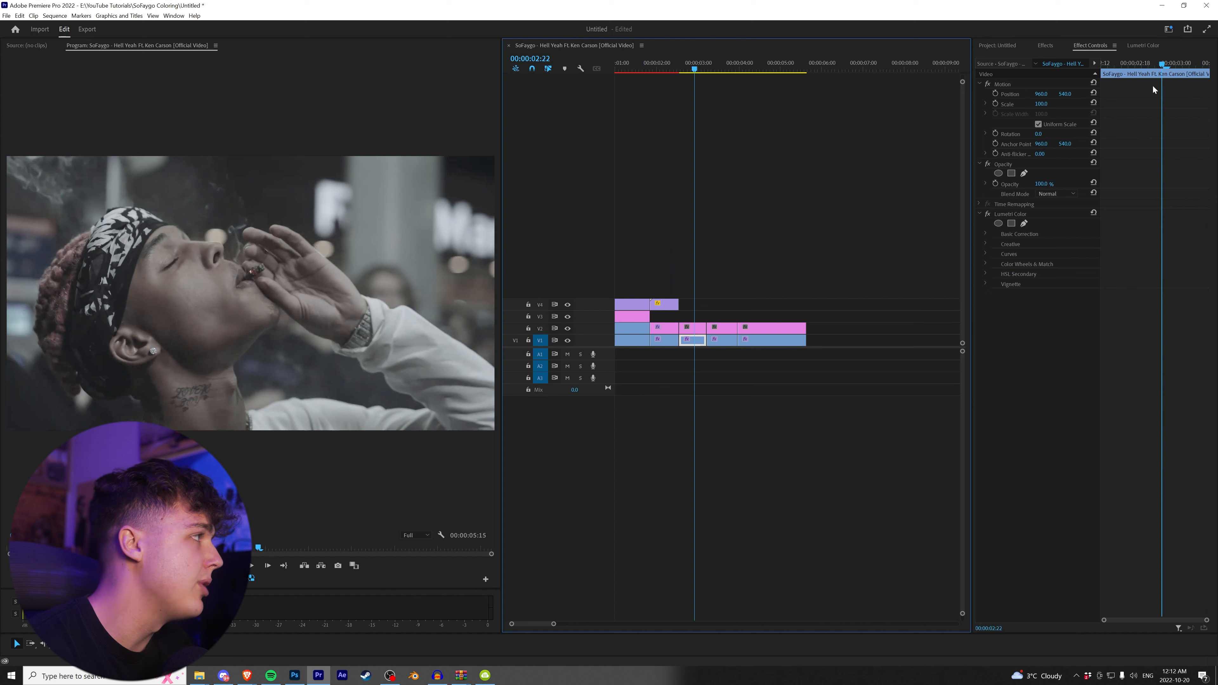
- Load a .cube LUT as the smoking shot's creative look and move to Basic Correction
click(1143, 45)
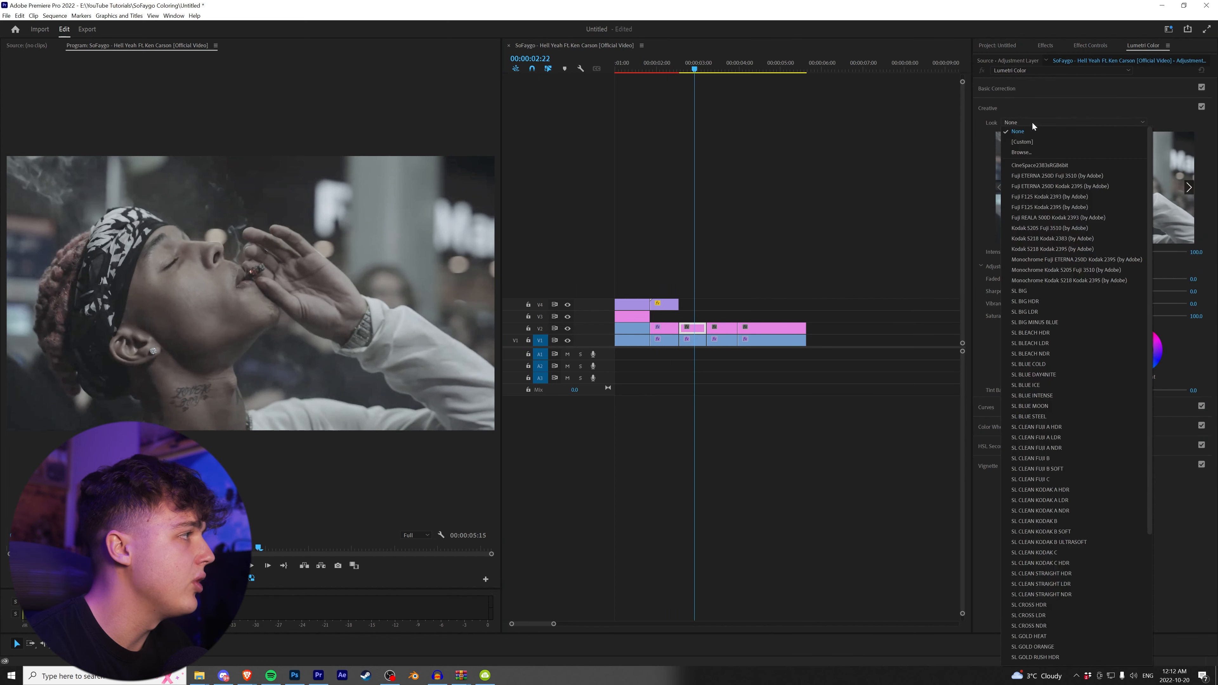
click(1014, 153)
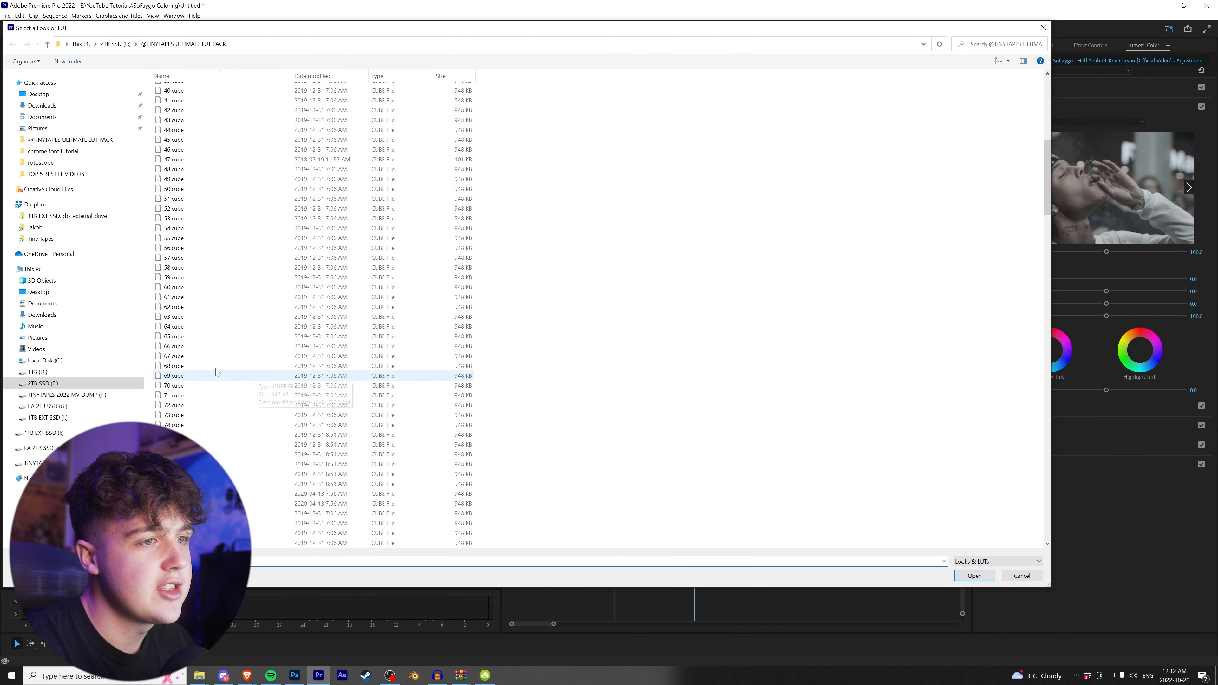
click(973, 575)
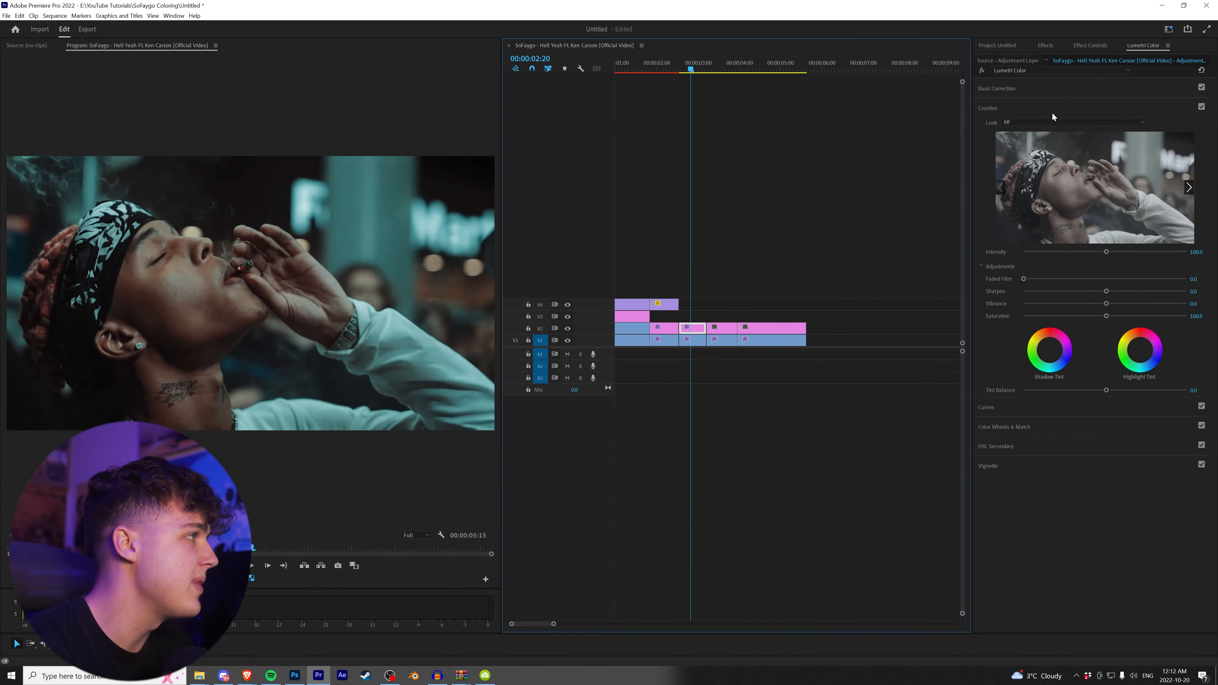
click(997, 87)
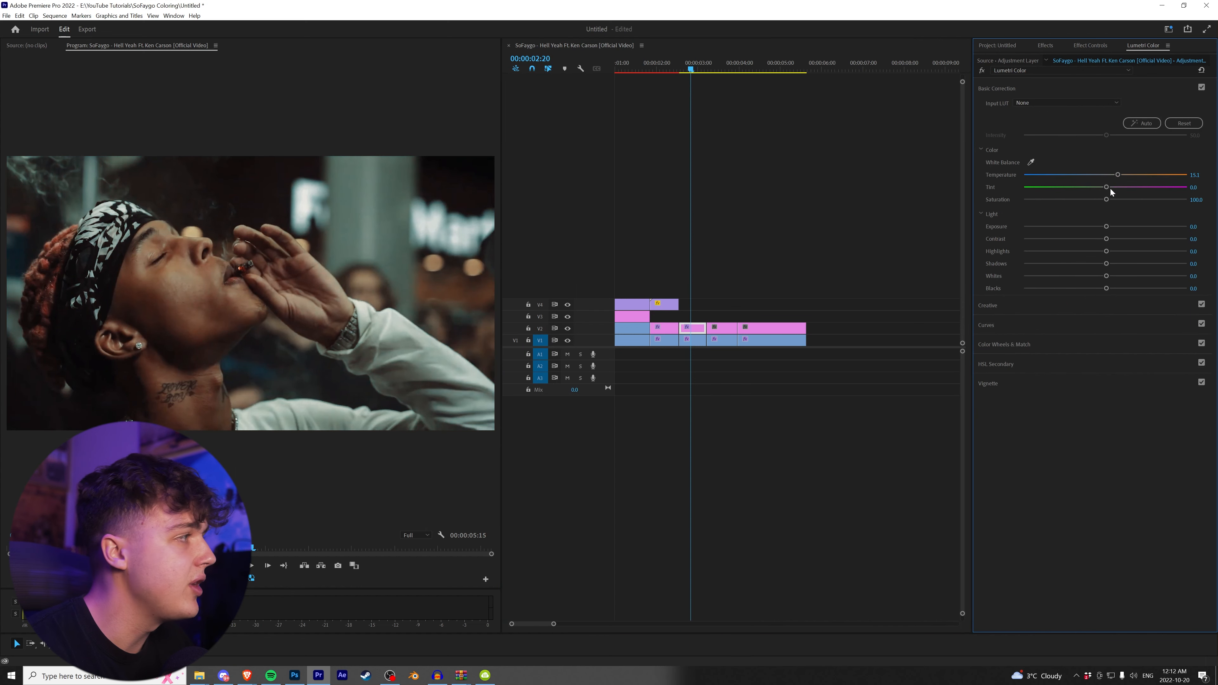
- Warm the smoking shot, tint it green, brighten its highlights and darken its shadows
drag(1107, 187, 1096, 187)
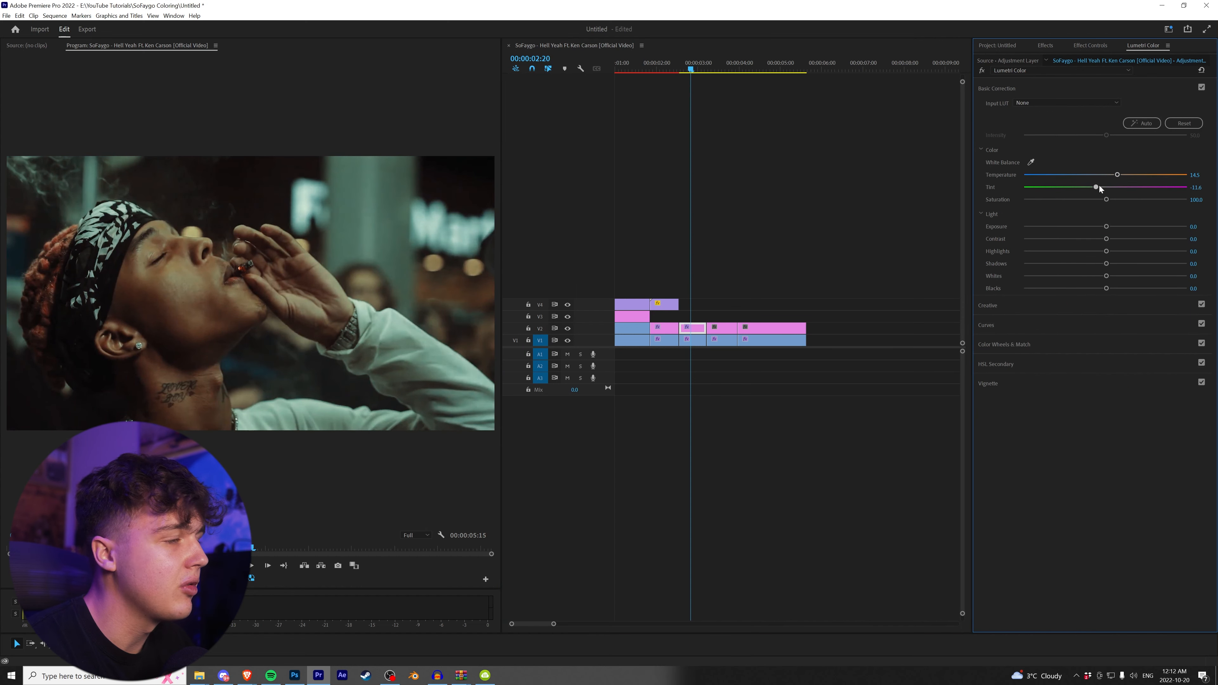
drag(1117, 175, 1132, 175)
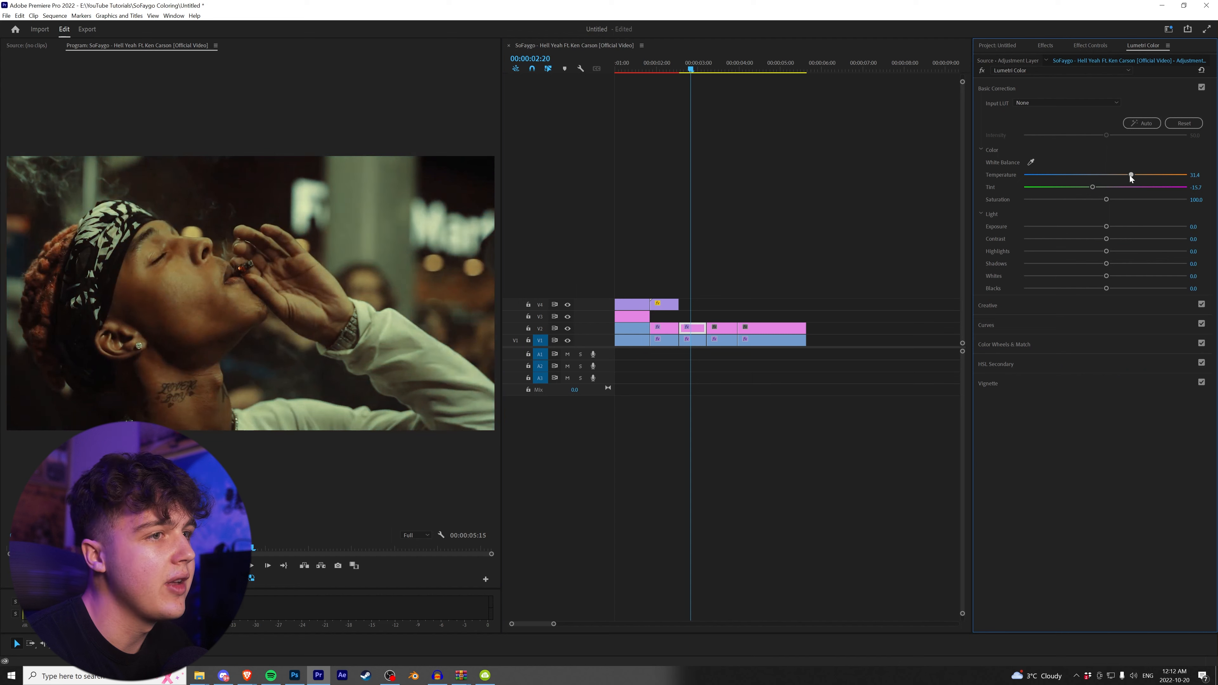
drag(1131, 176, 1122, 176)
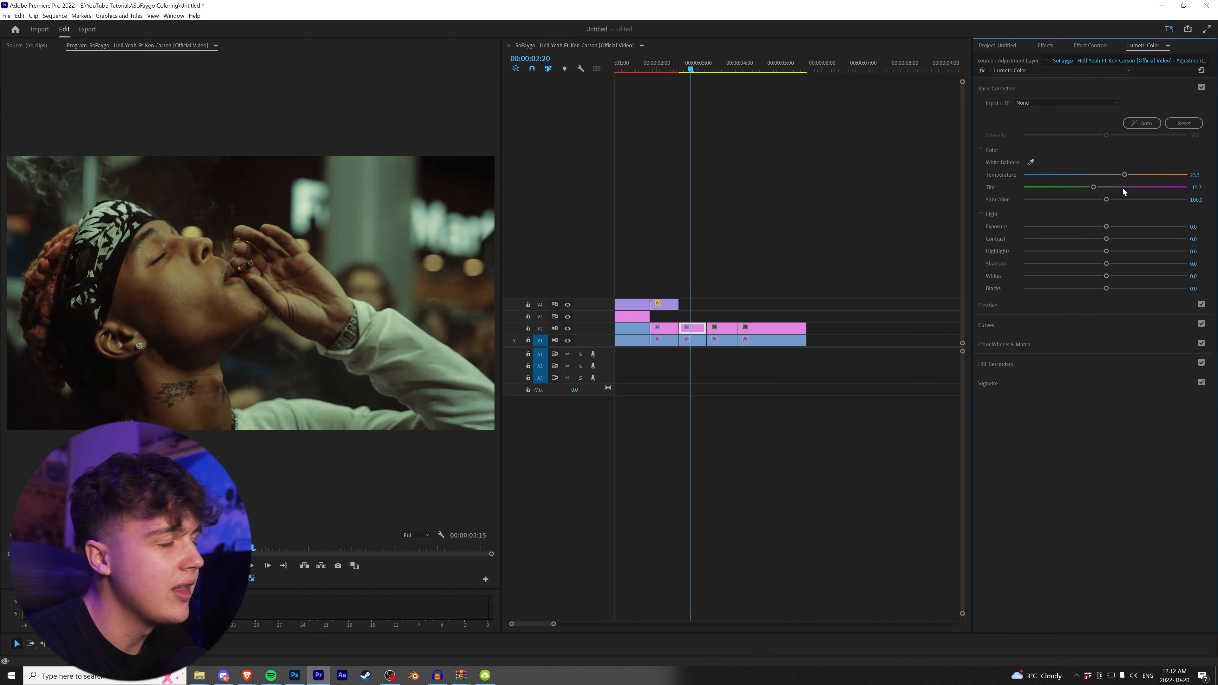
drag(1107, 251, 1127, 251)
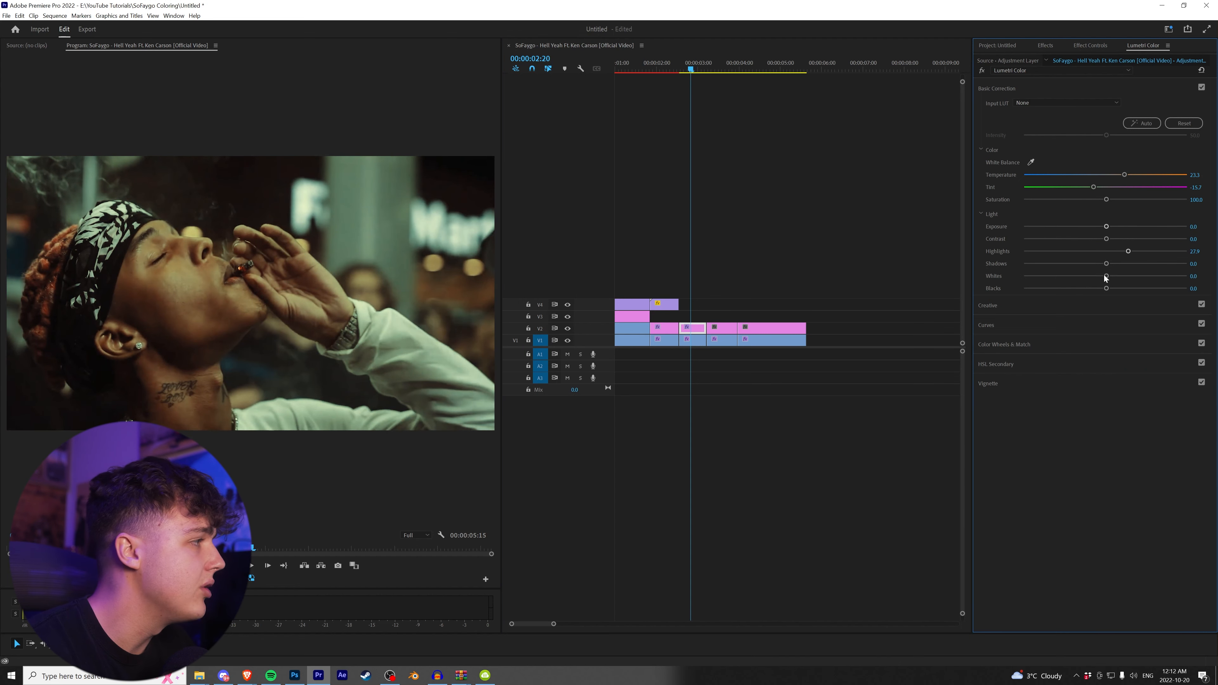
drag(1107, 263, 1077, 263)
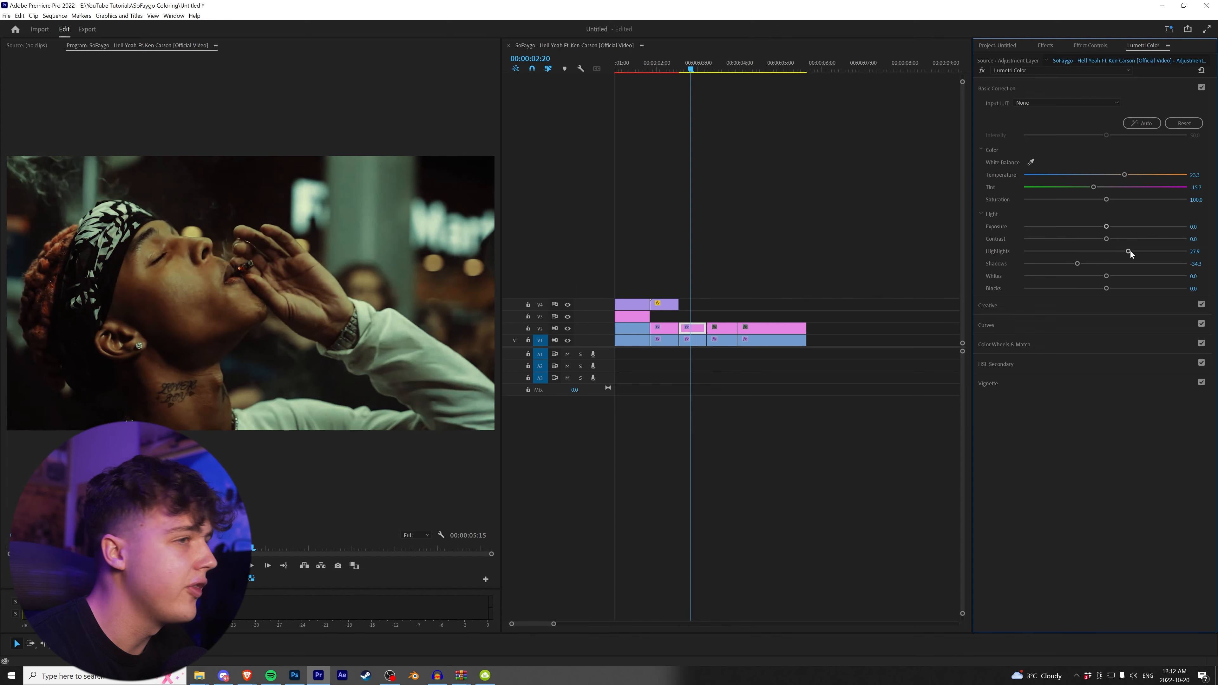
drag(1129, 252, 1140, 252)
text(vintage glow)
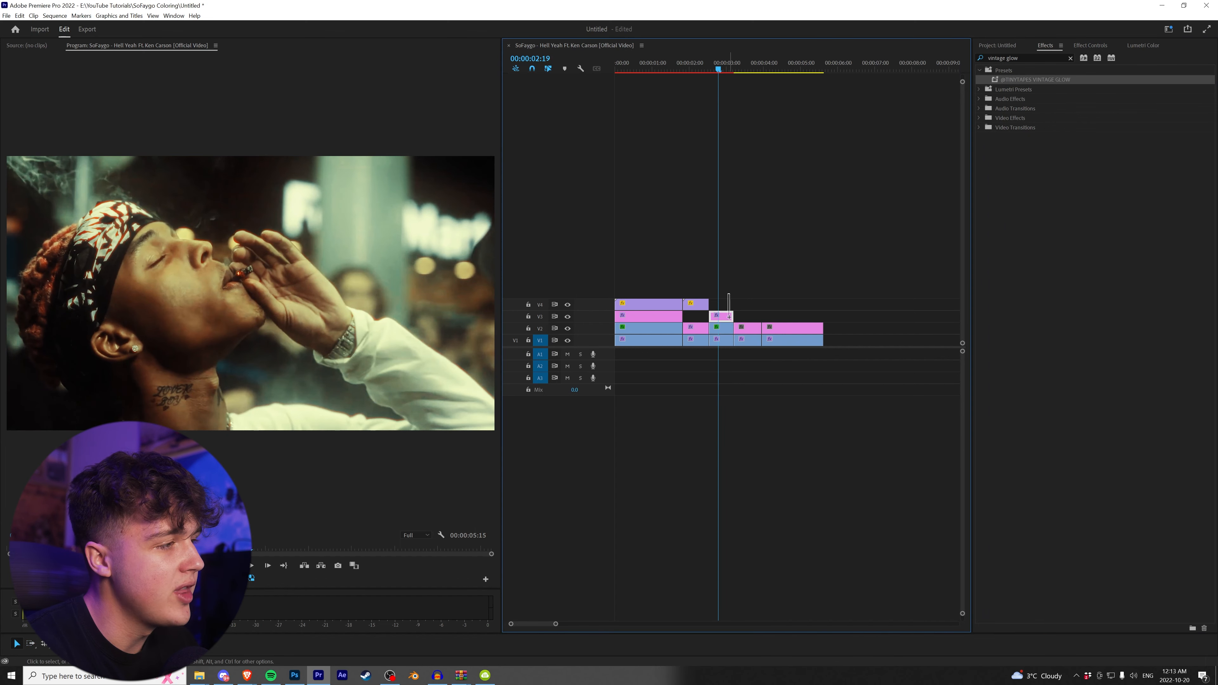
- Place the vintage glow layer on V3 above the smoking shot
click(734, 69)
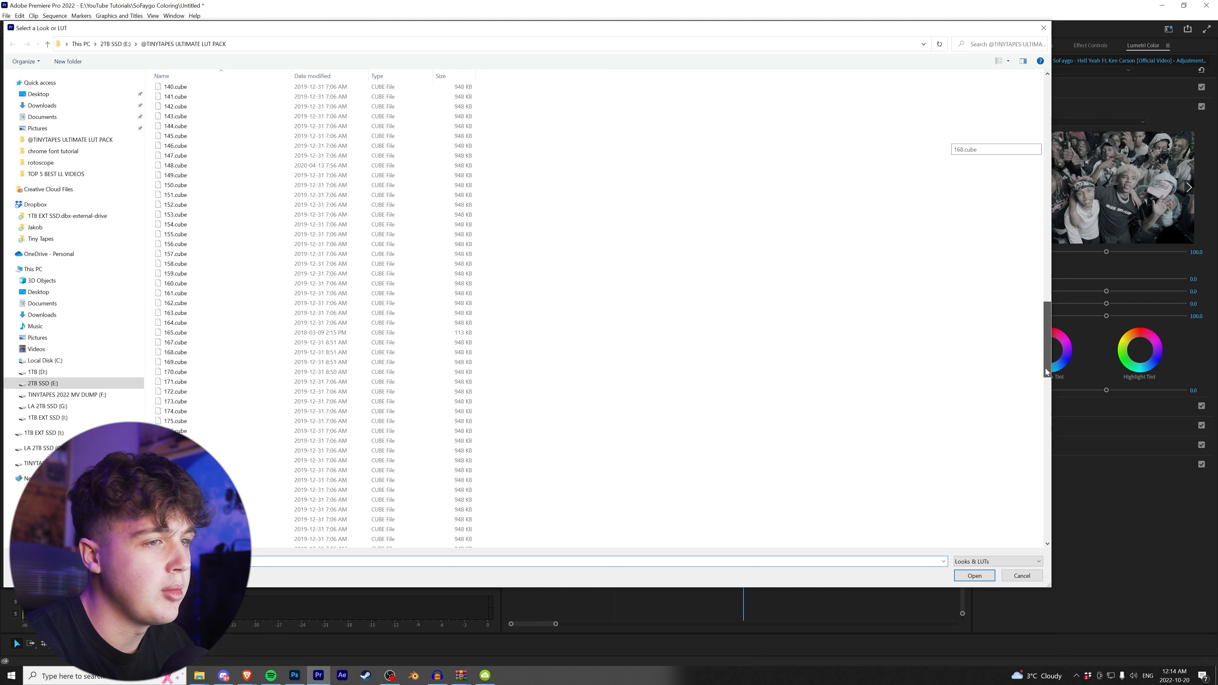
- Load cube file 174 from the Tinytapes LUT pack as the crowd shot's look
click(973, 576)
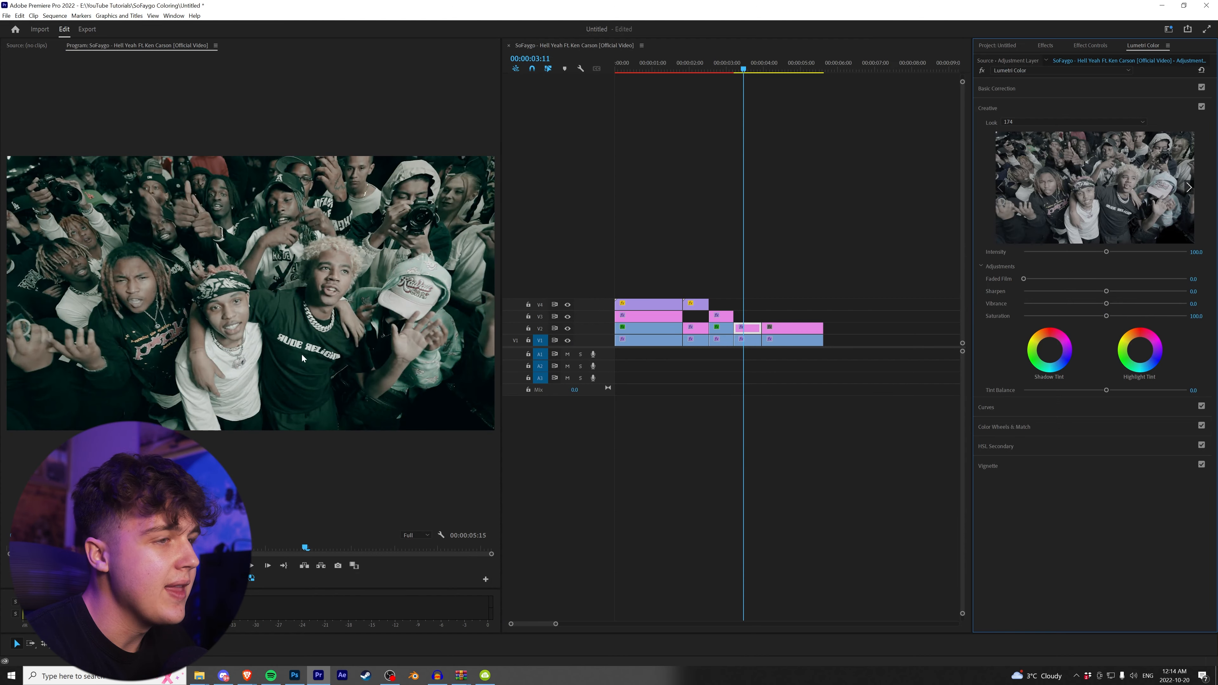
mouse_move(167, 260)
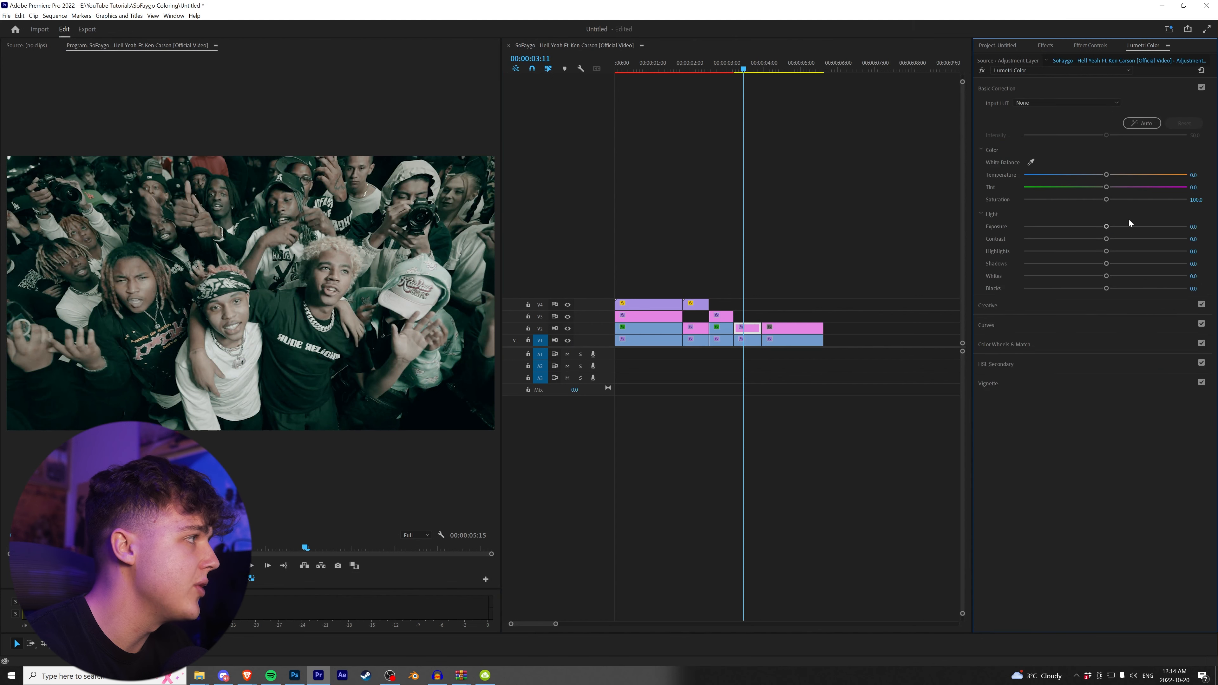
- Boost the crowd shot's saturation, darken its shadows and push its tint toward green
drag(1107, 200, 1177, 200)
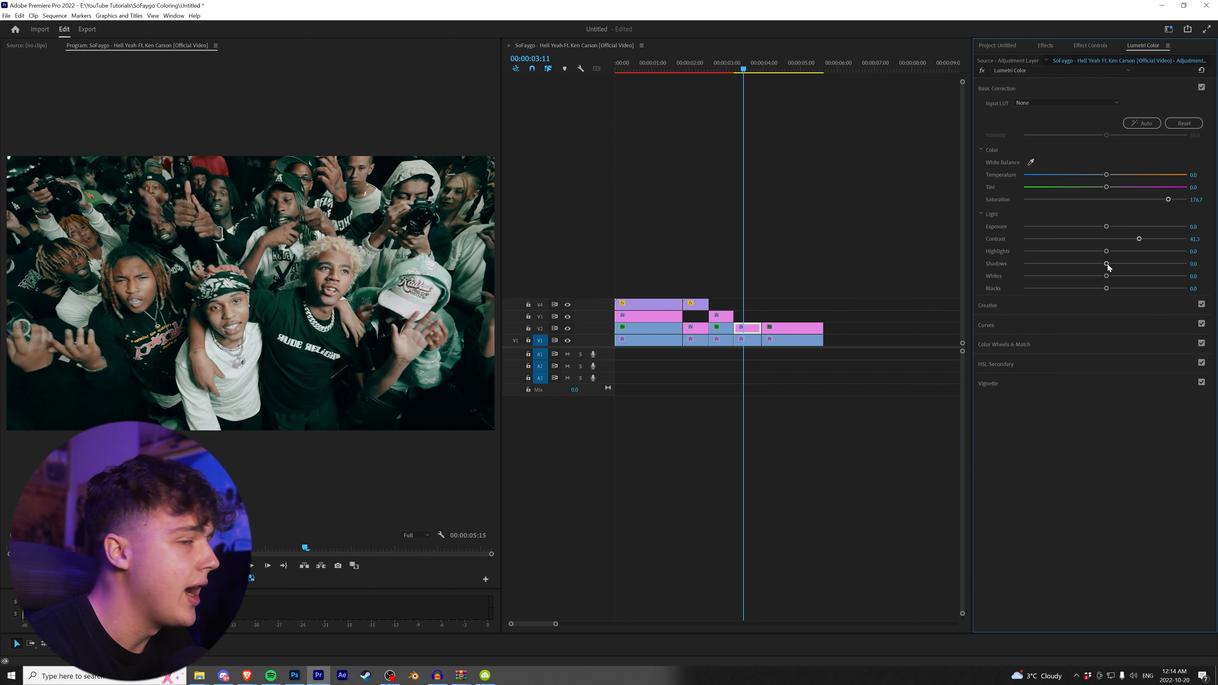
drag(1107, 263, 1076, 263)
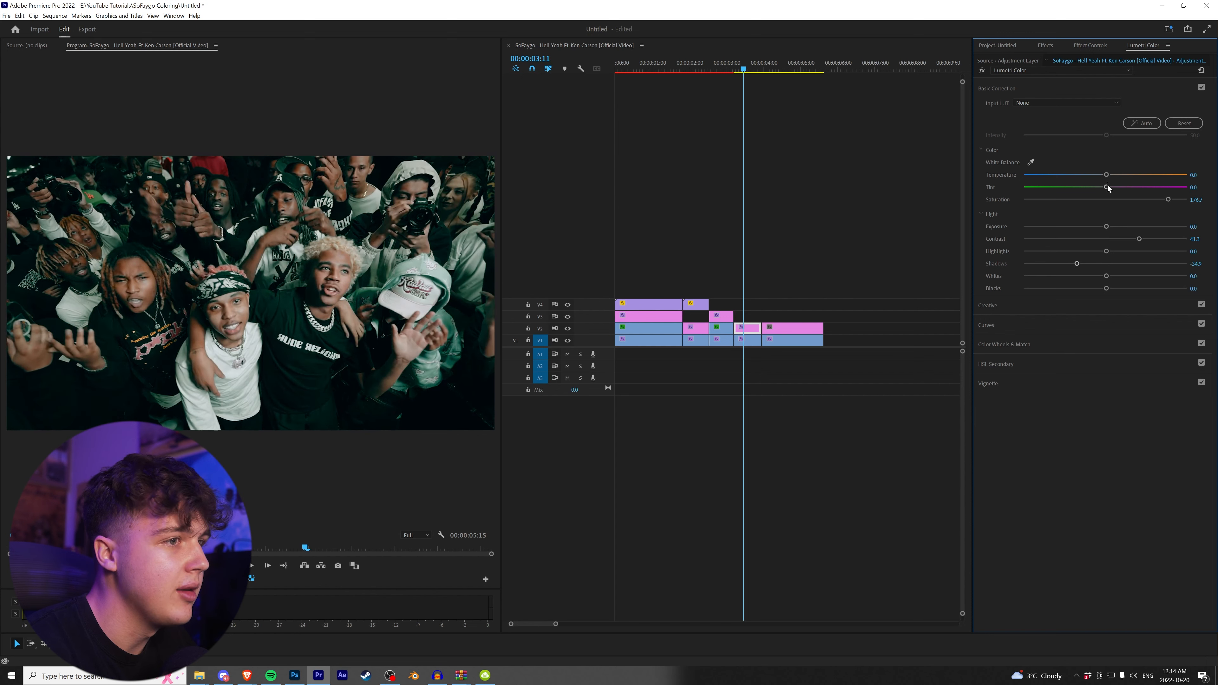
drag(1108, 188, 1073, 188)
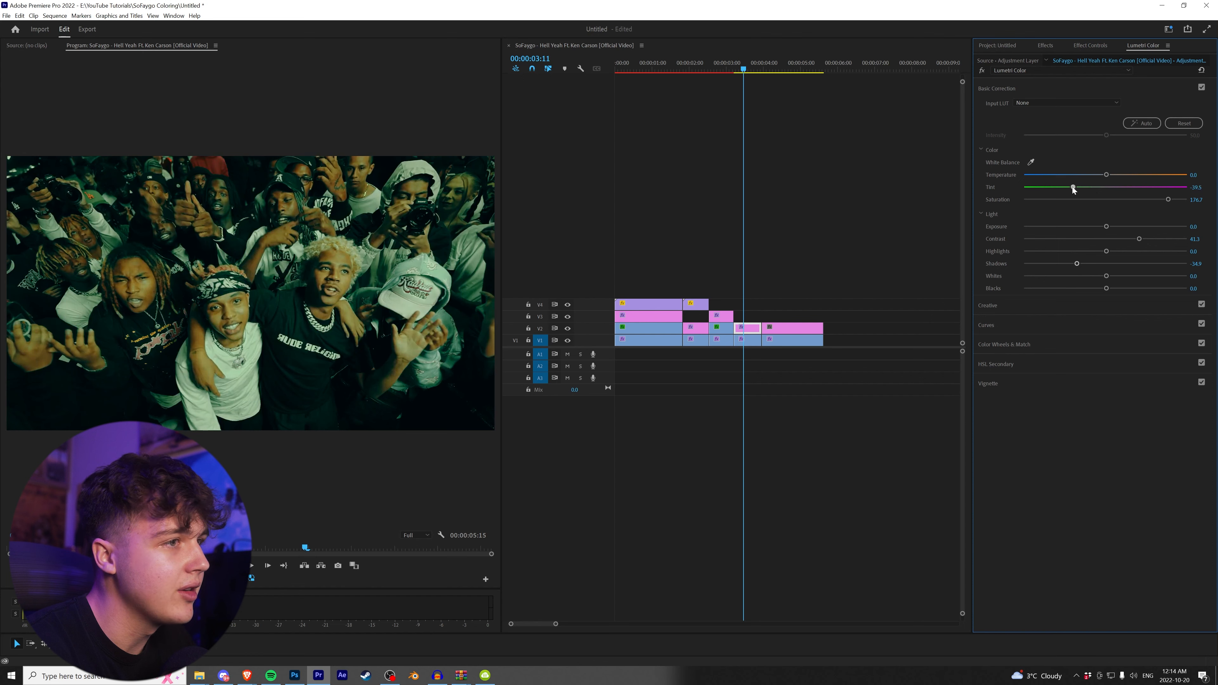
drag(1073, 187, 1080, 187)
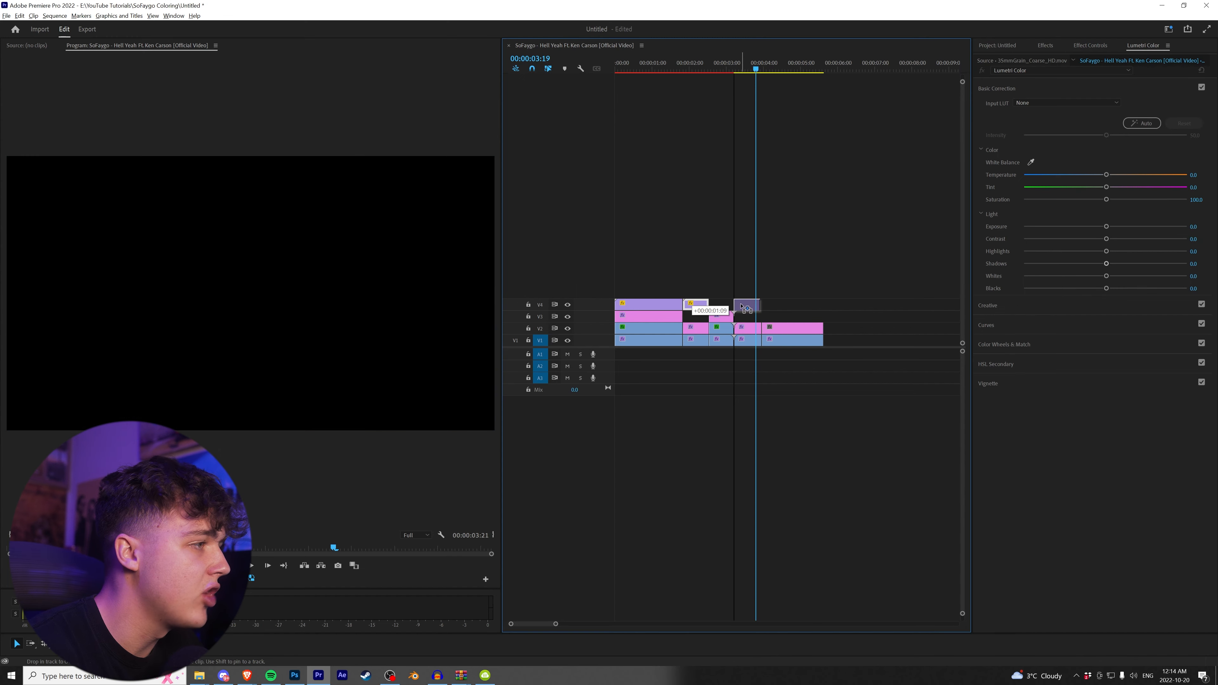
- Place the 35mm grain clip and the Vintage Glow layer above the crowd shot
click(744, 326)
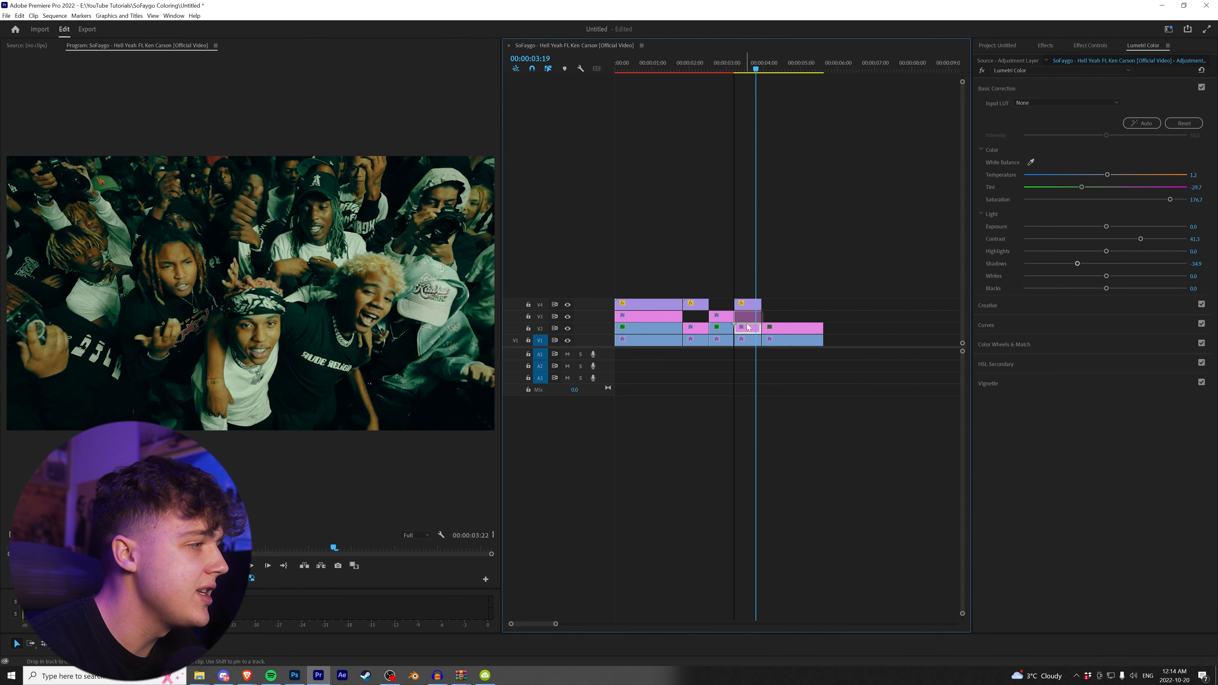
click(1046, 45)
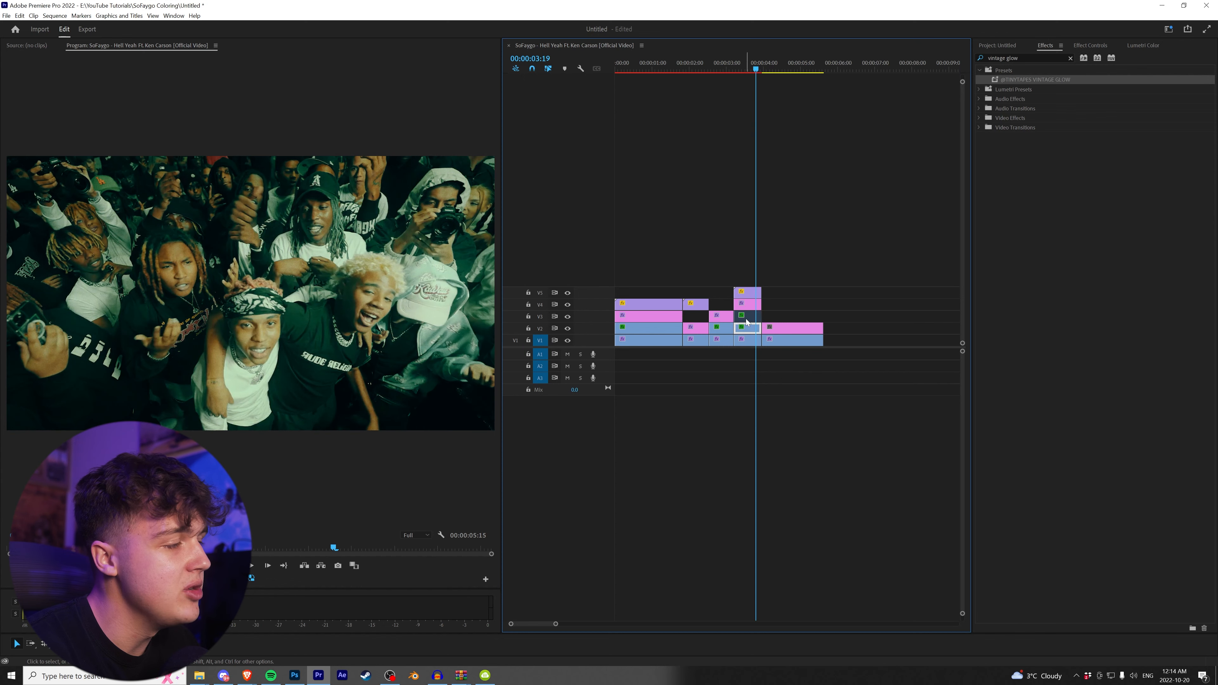
click(746, 319)
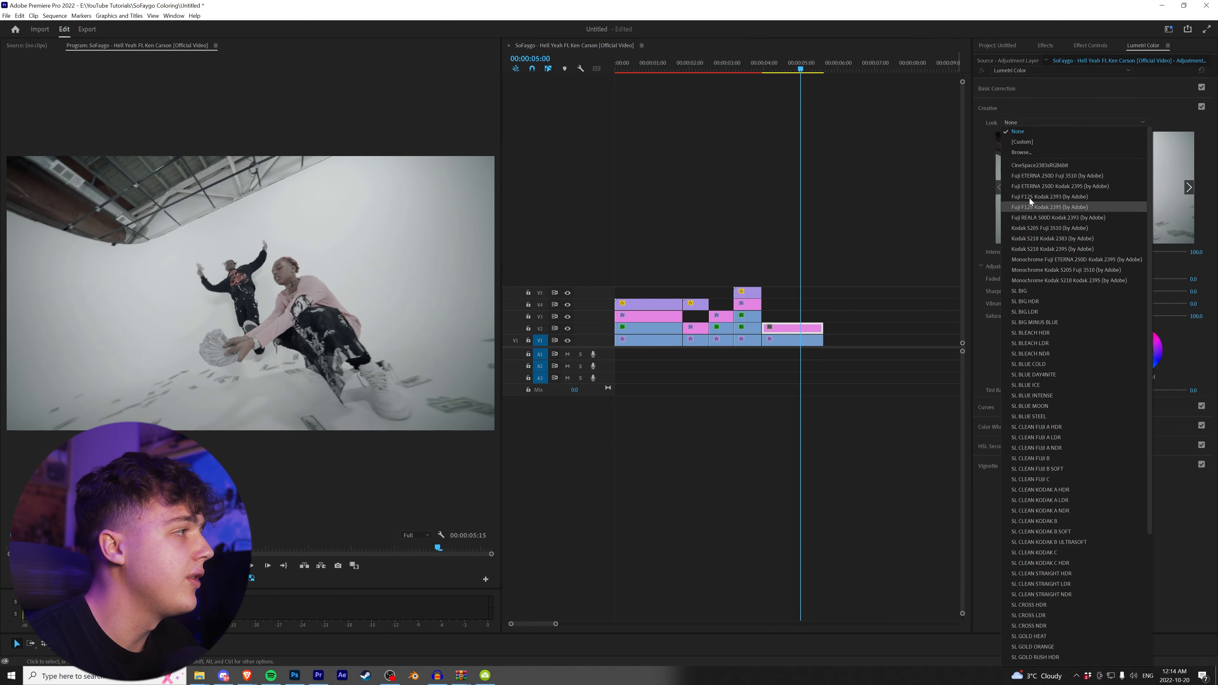
- Load a .cube file from the Tinytapes LUT pack as the studio shot's creative look
click(1021, 153)
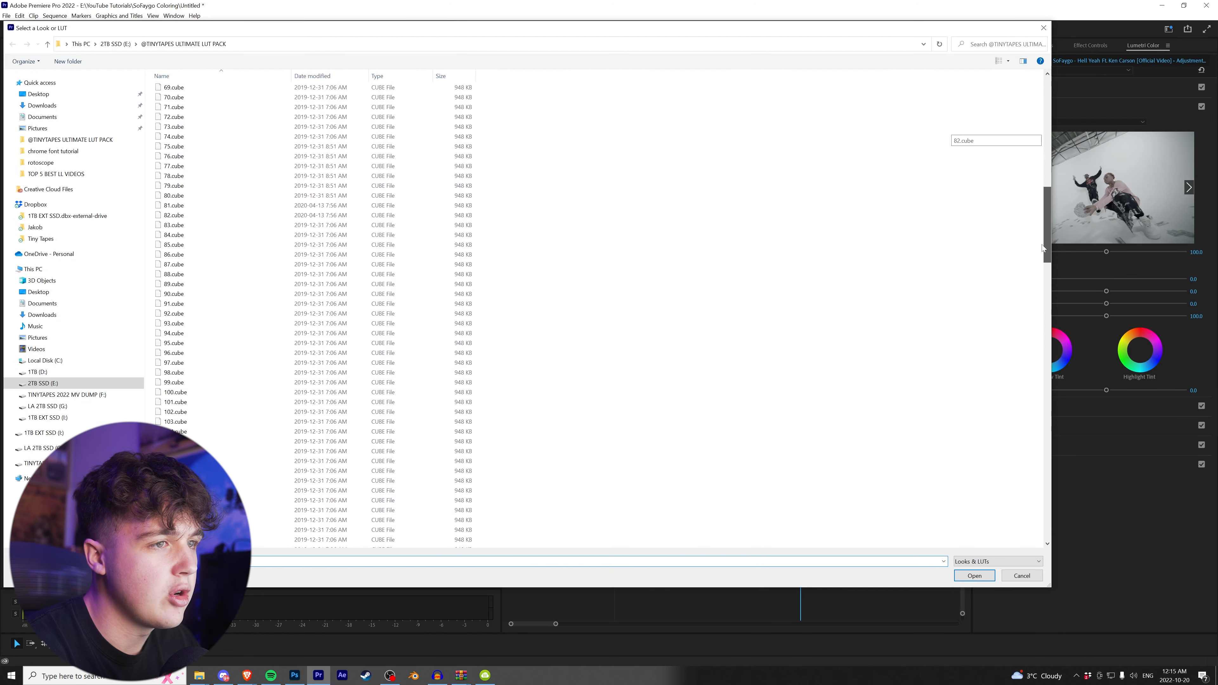
click(973, 576)
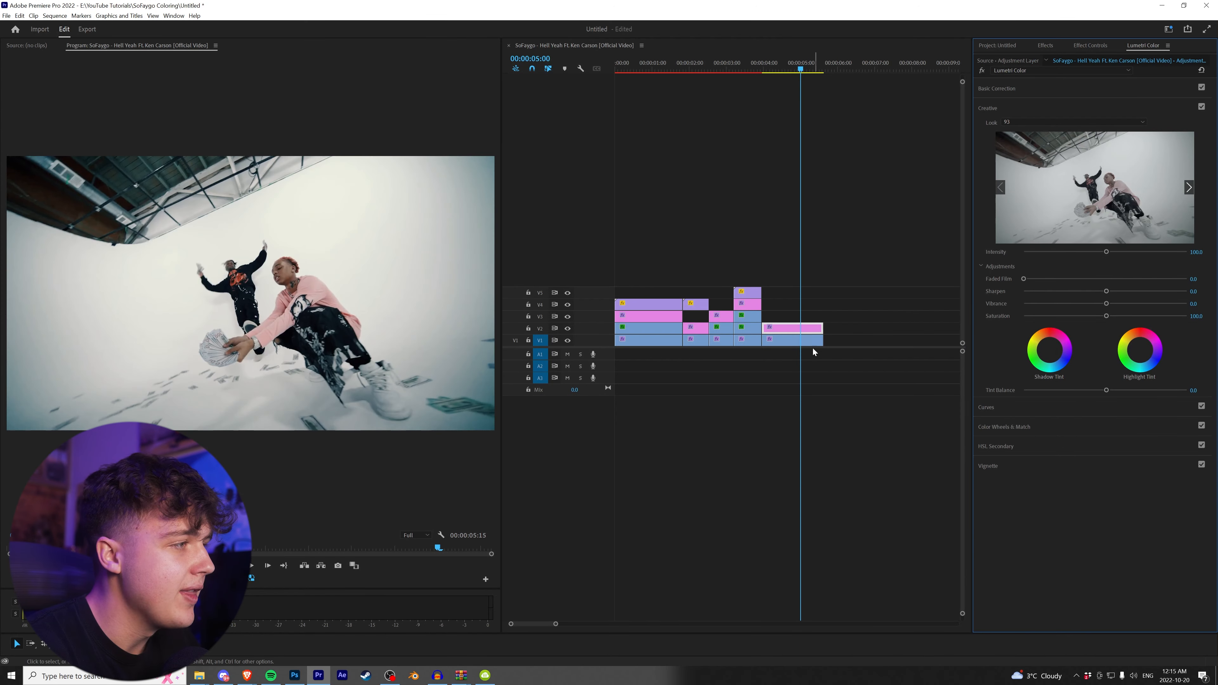
- In Basic Correction, raise Contrast, lower Shadows and Whites, and push Temperature and Tint warmer
click(997, 88)
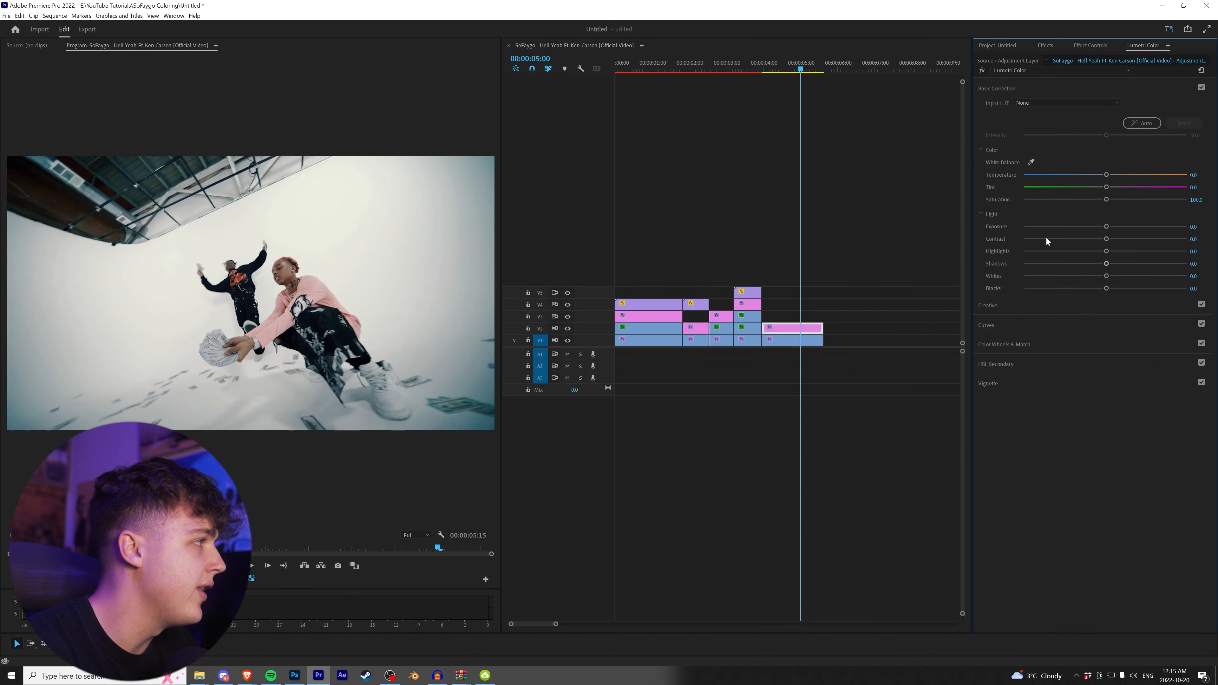
drag(1107, 239, 1144, 239)
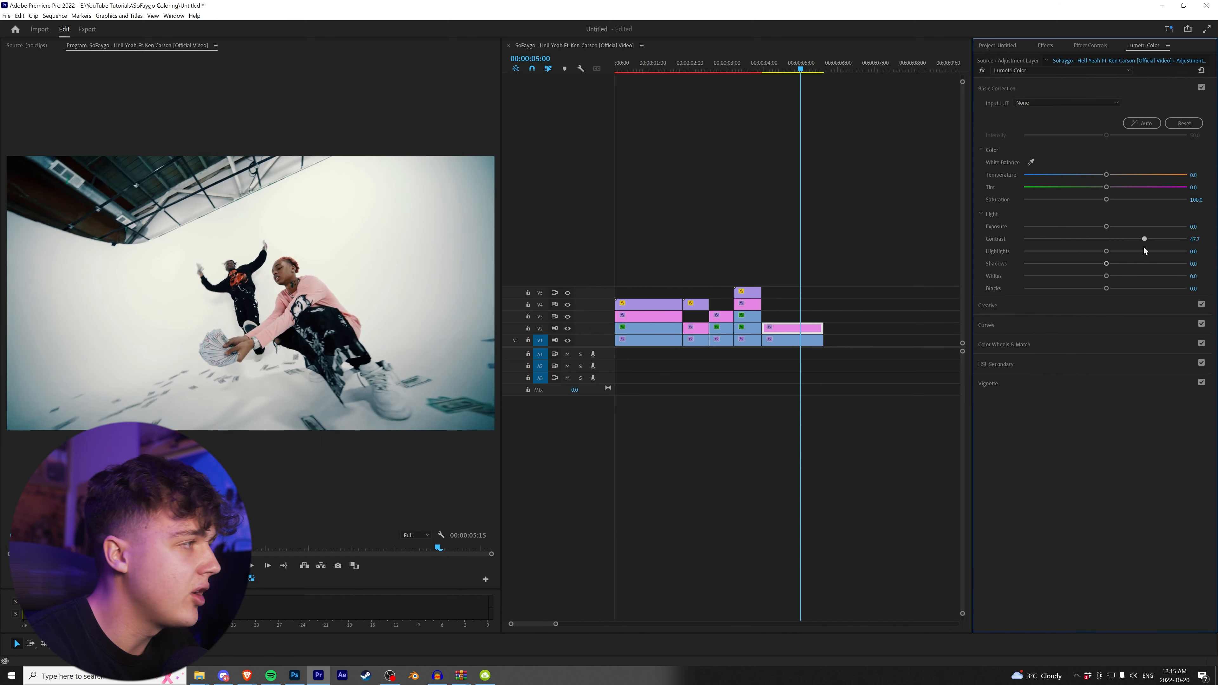
drag(1107, 263, 1087, 263)
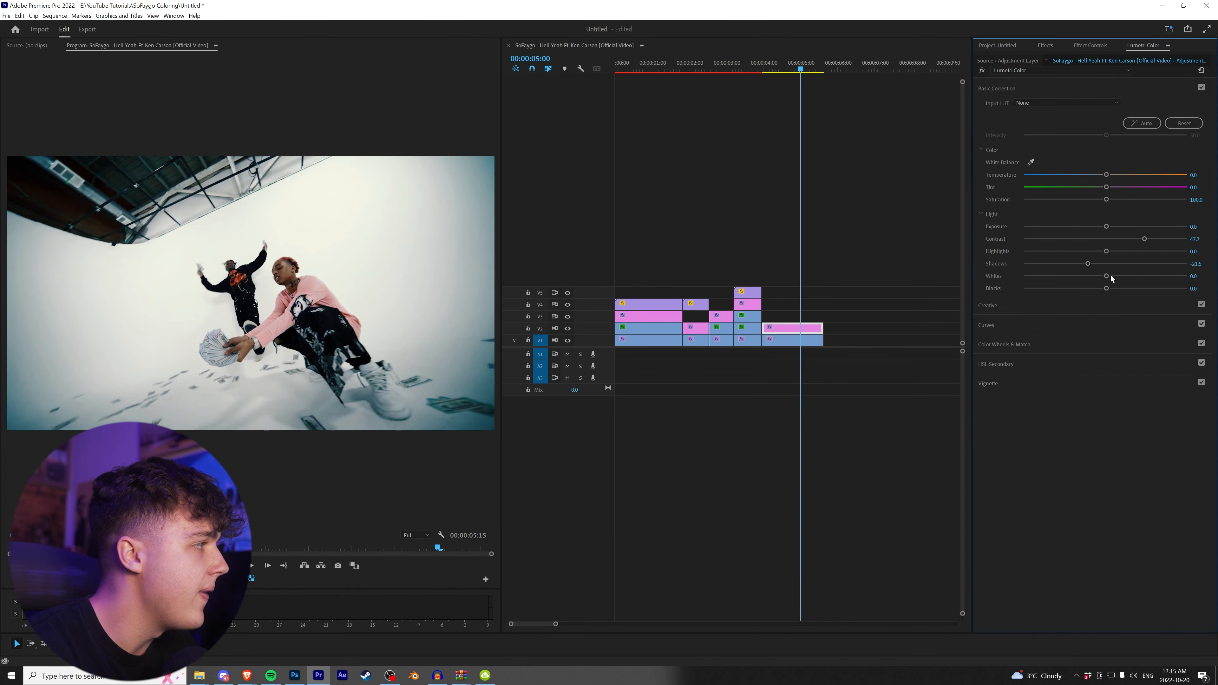
drag(1106, 277, 1093, 277)
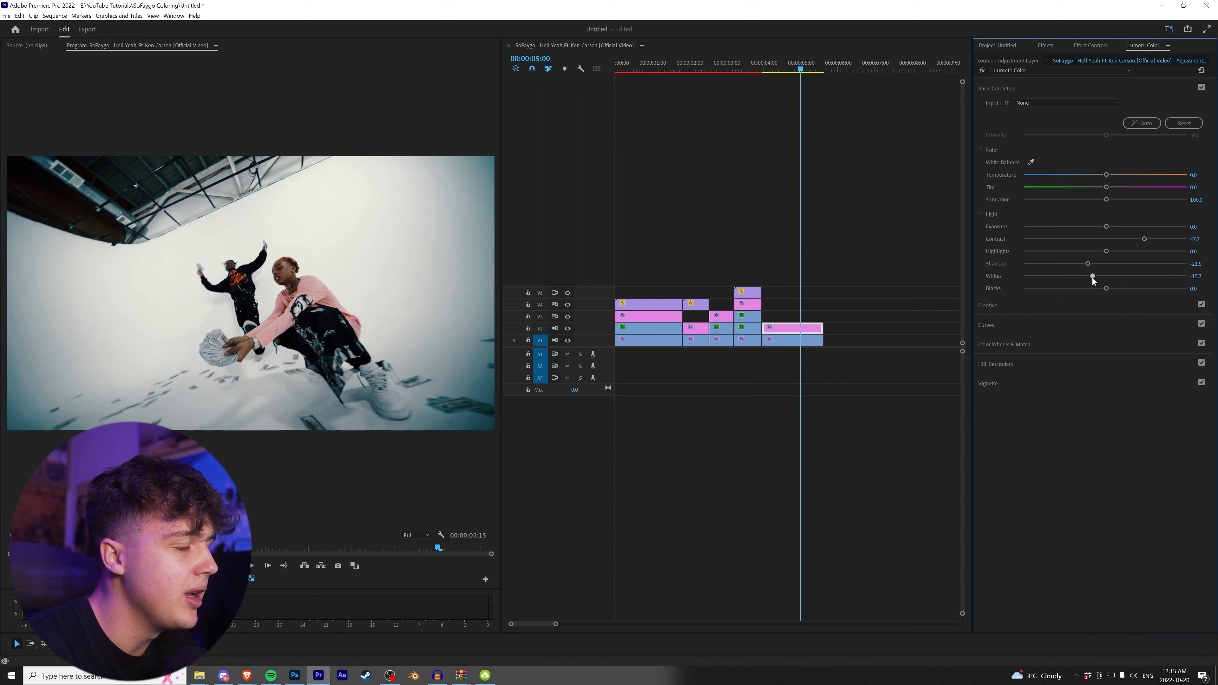
drag(1107, 175, 1122, 175)
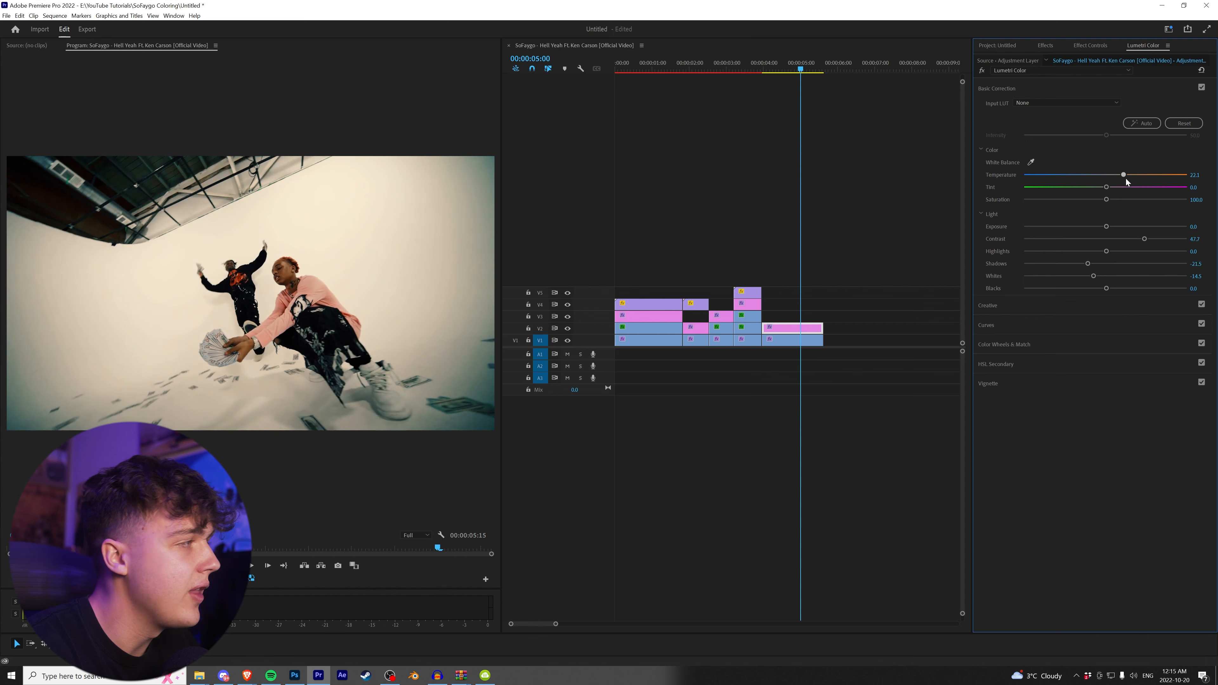
drag(1109, 186, 1134, 187)
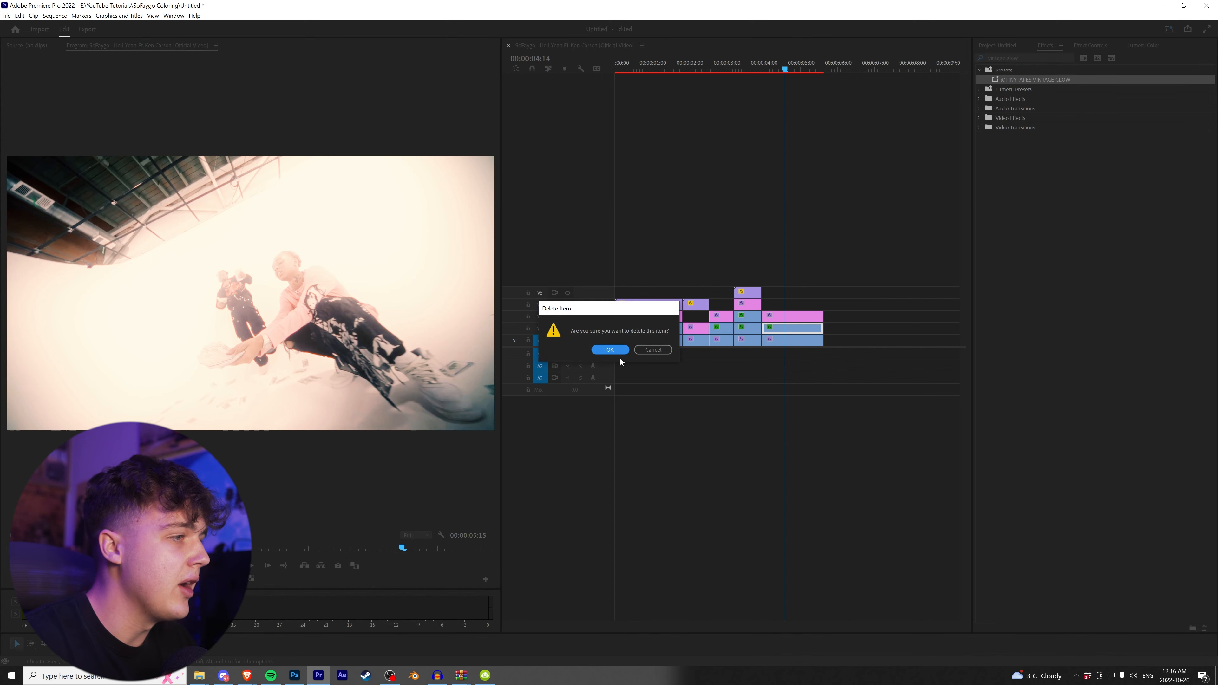
- Confirm the Delete Item dialog to remove the washed-out layer above the studio shot
click(609, 350)
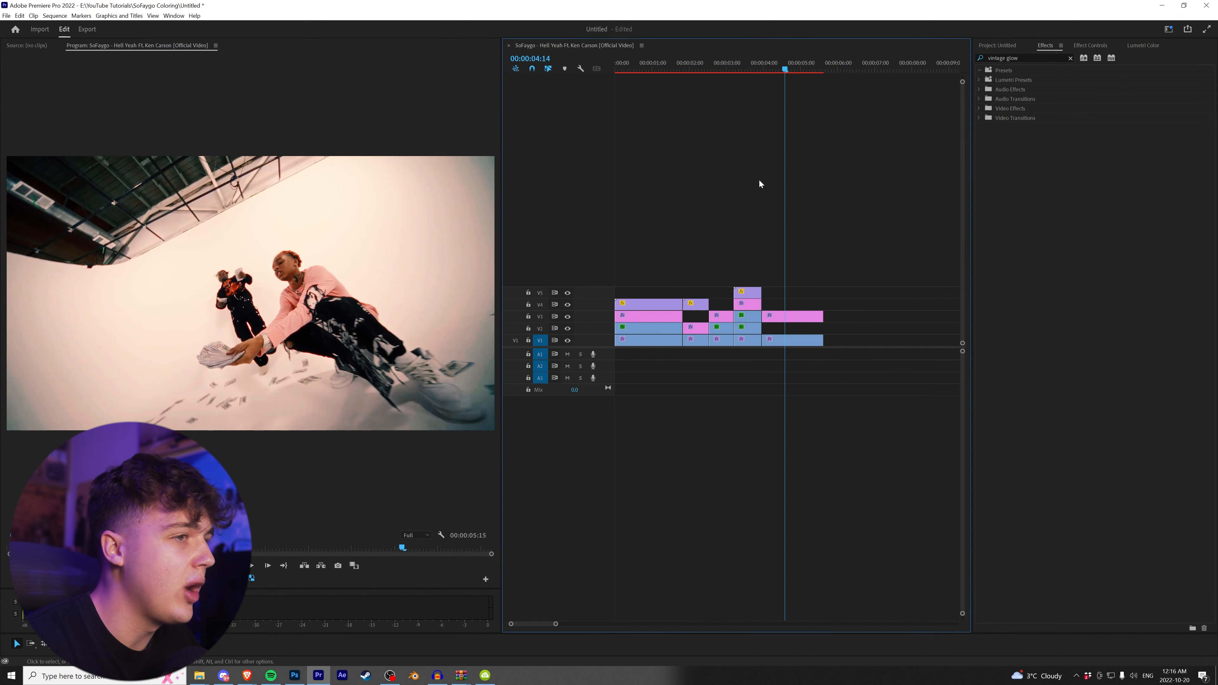
click(793, 339)
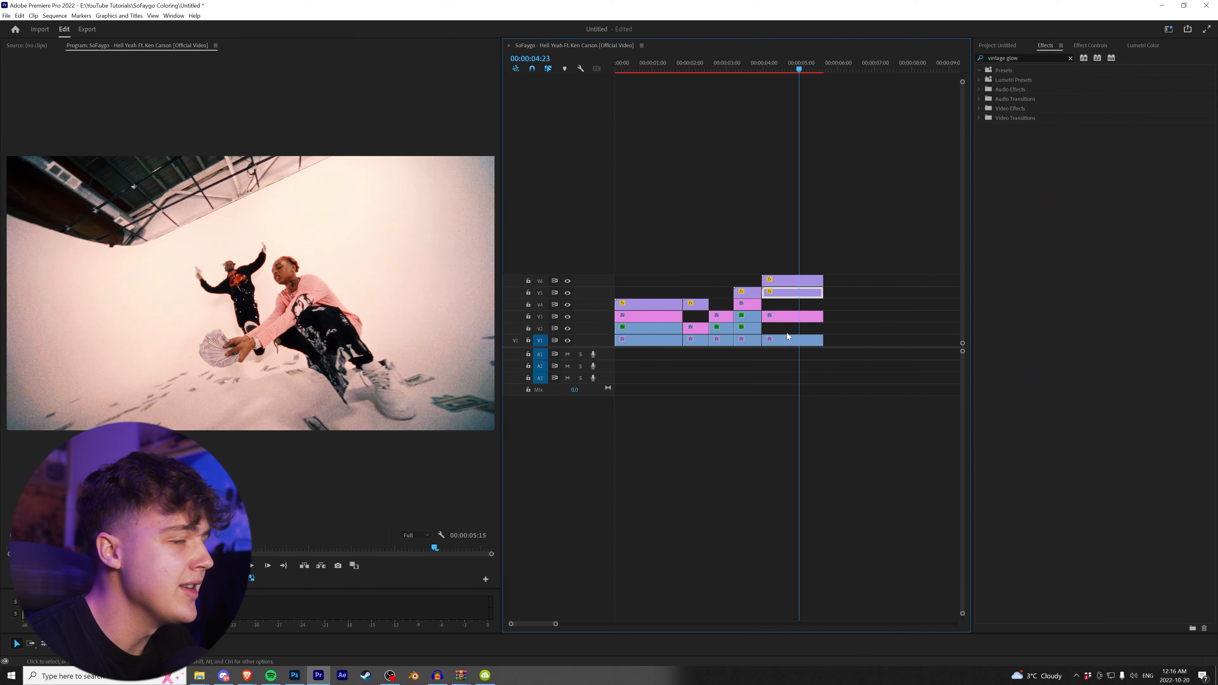
- Marquee-select the effect layers stacked above the studio shot
drag(795, 257, 854, 321)
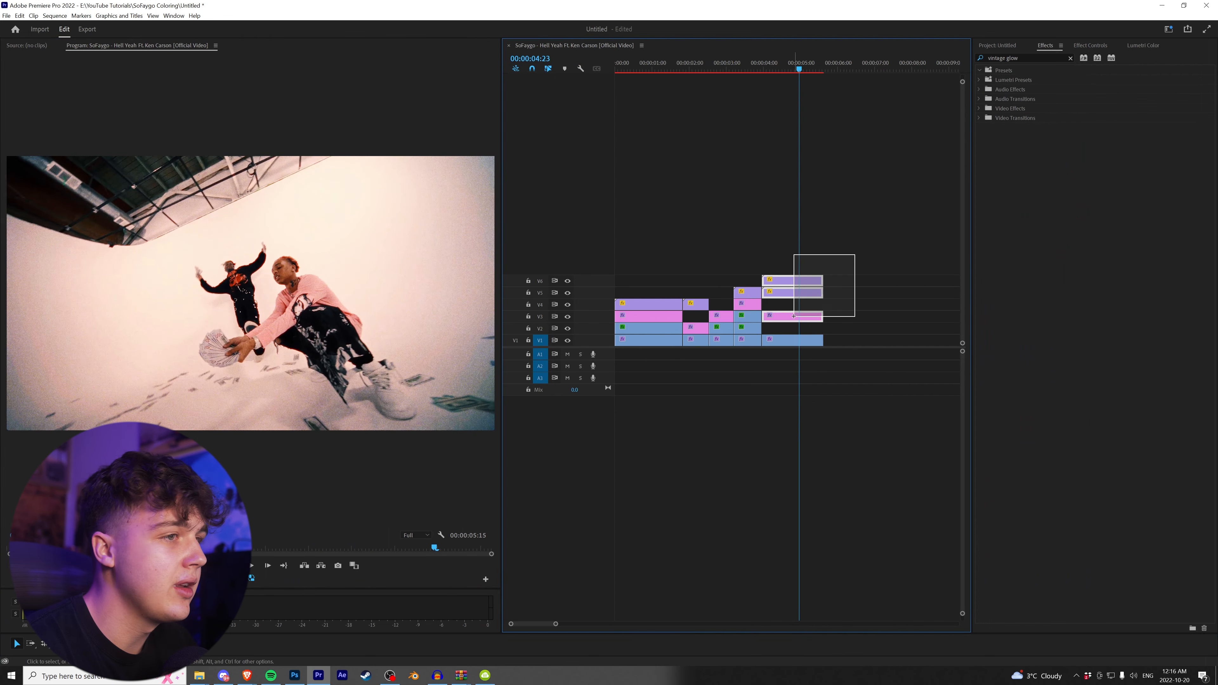